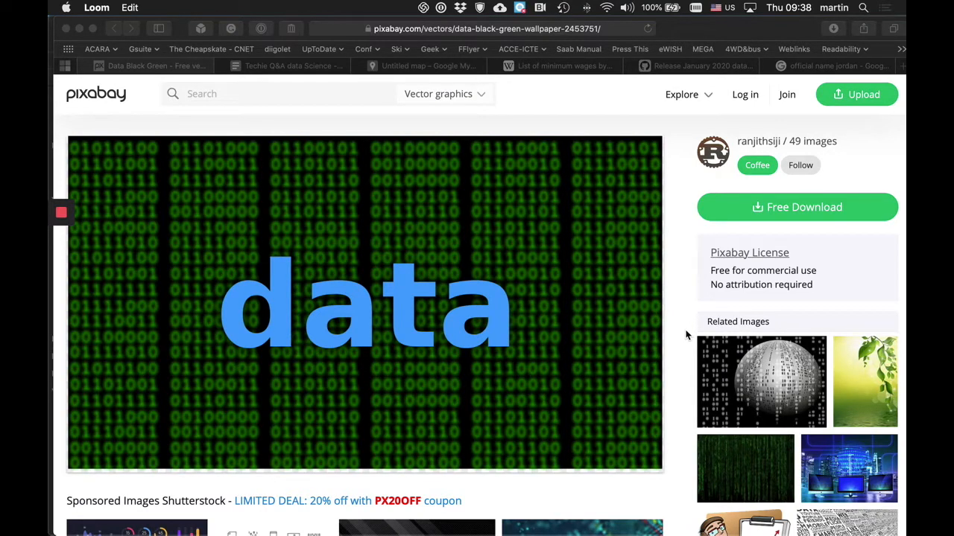
mouse_move(271, 71)
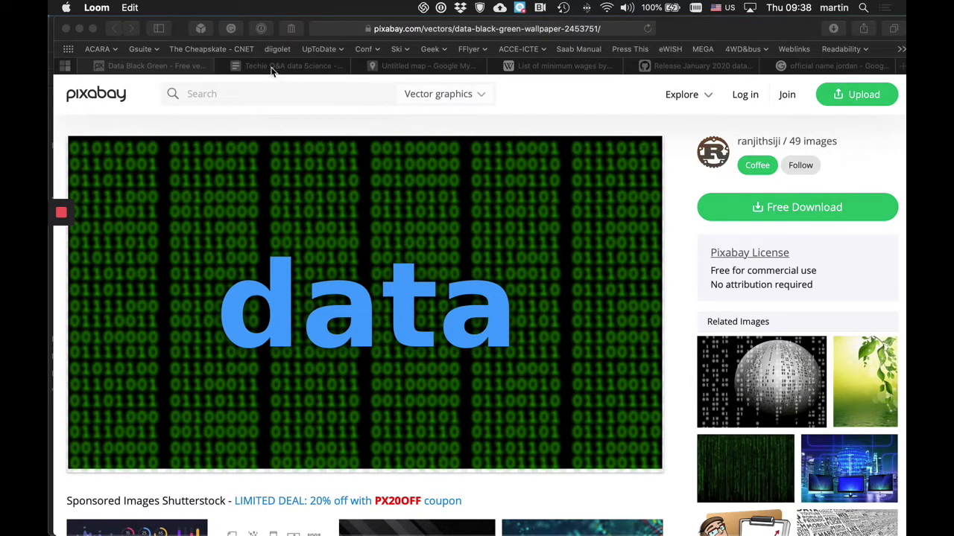
Review the Australian Curriculum table in the Digital Technologies document, highlighting 'structured data'
click(289, 66)
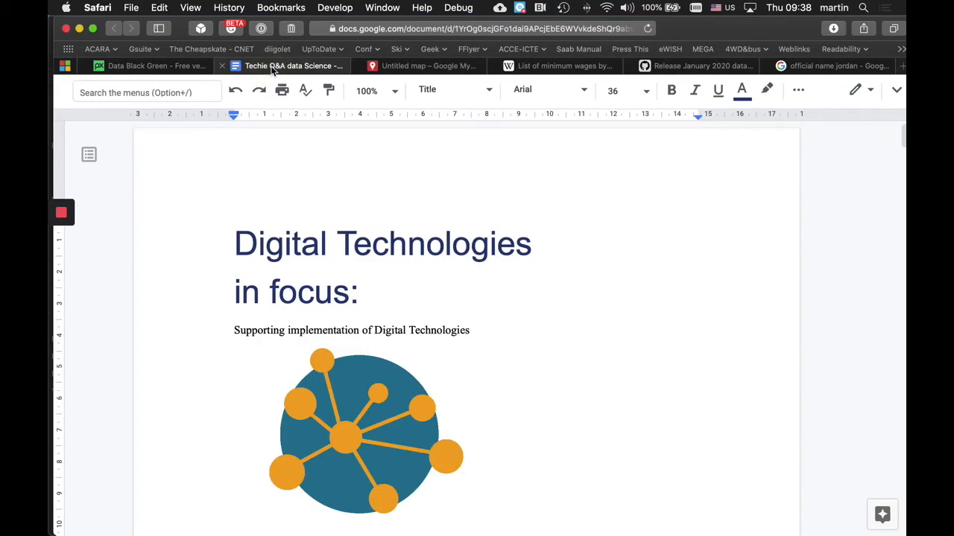
scroll(down, 3)
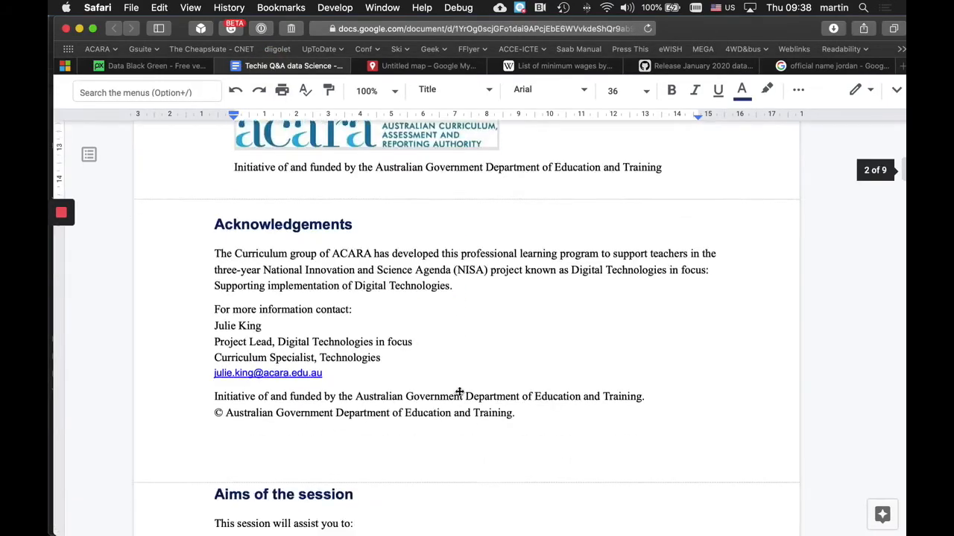
scroll(down, 3)
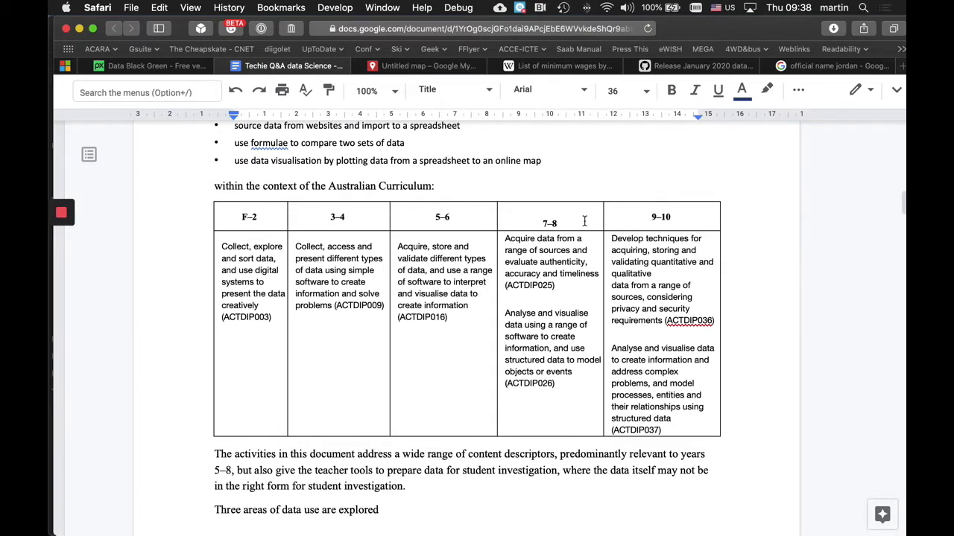
mouse_move(666, 224)
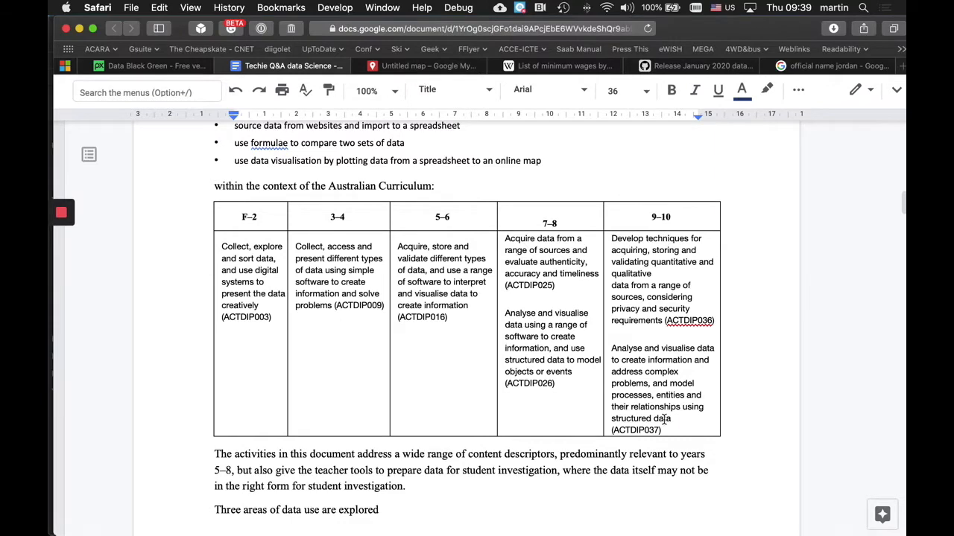
double_click(653, 419)
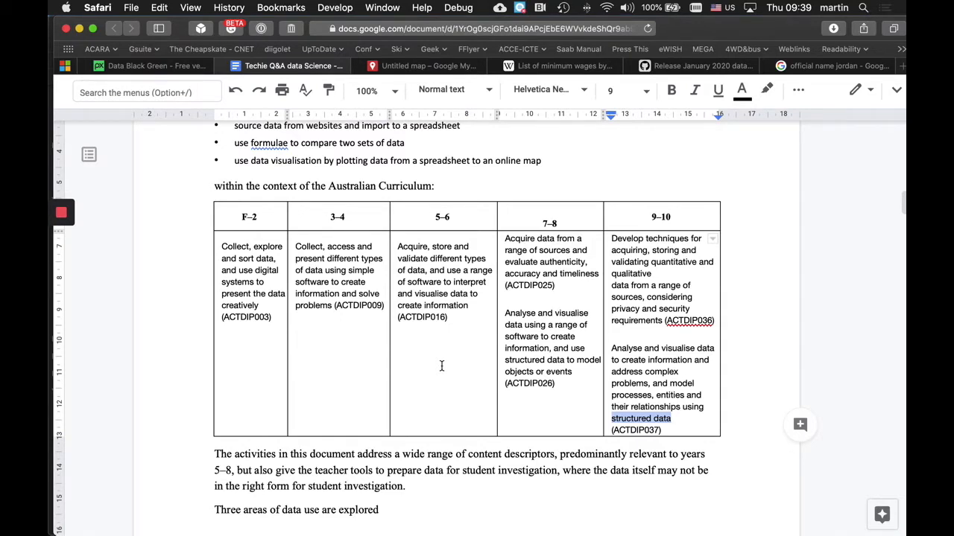
click(423, 65)
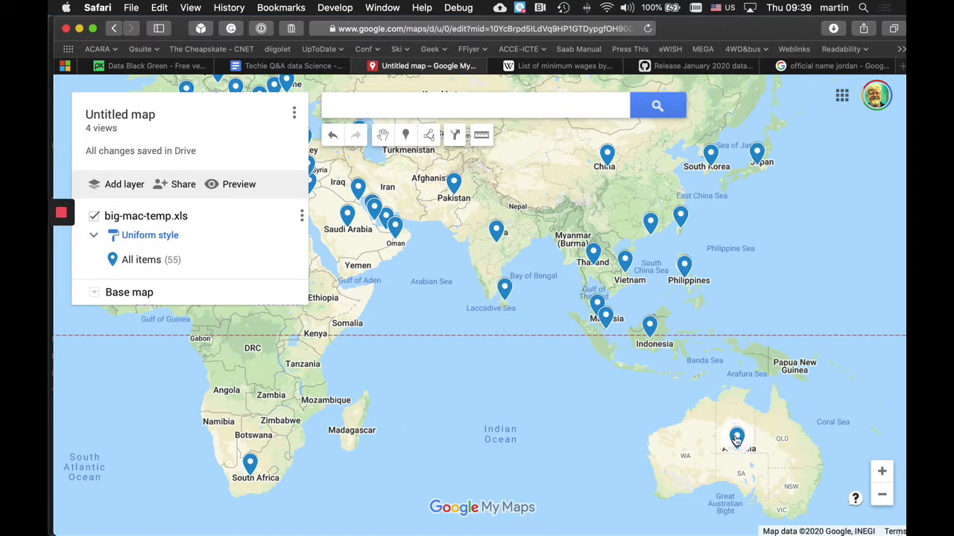
click(736, 445)
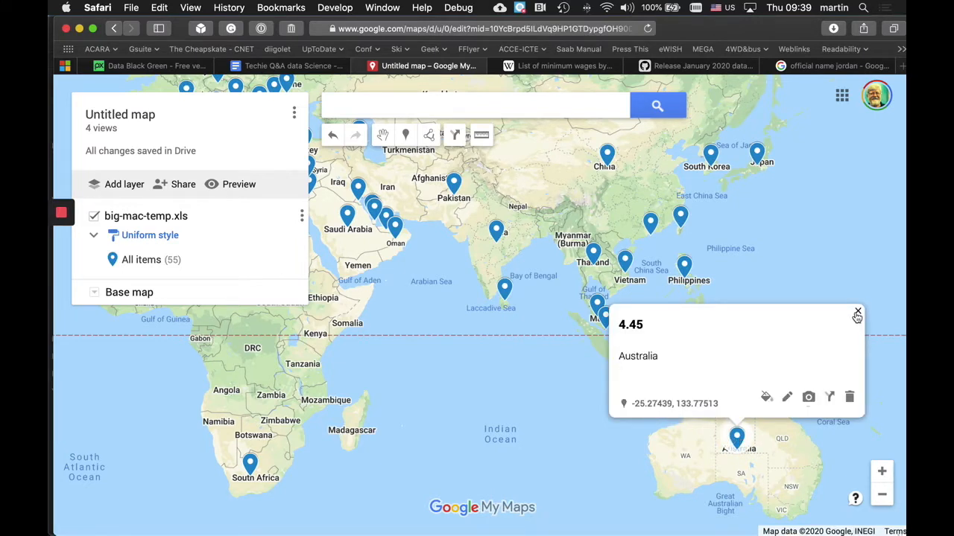
click(855, 313)
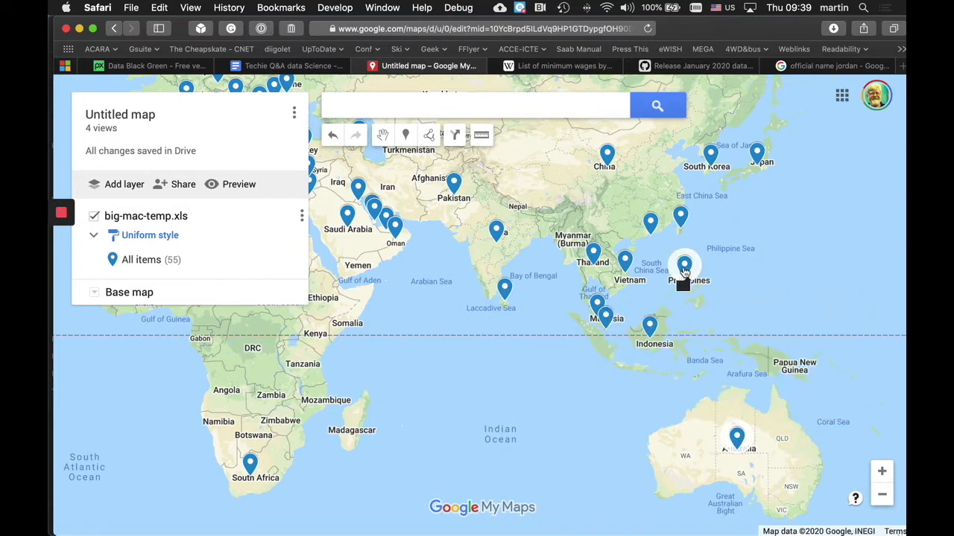
click(684, 268)
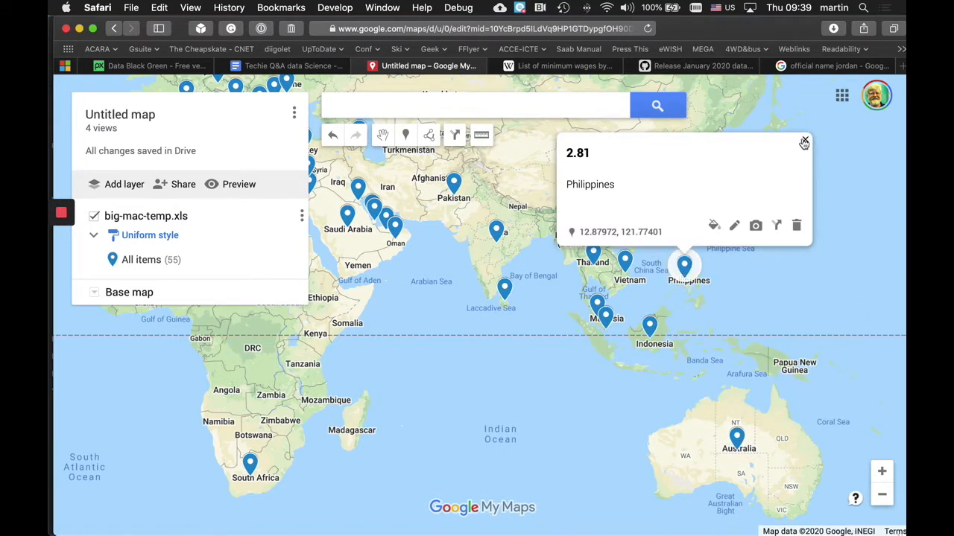
click(249, 468)
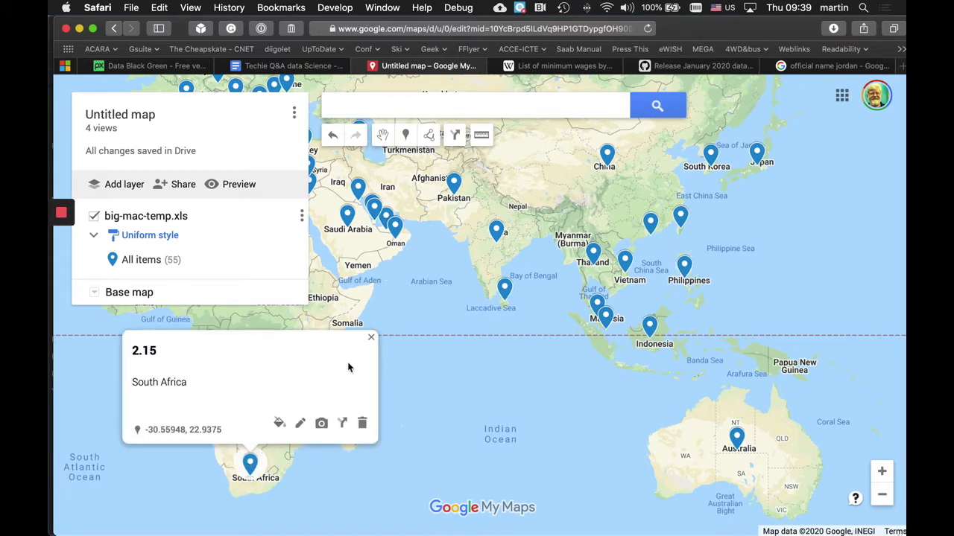
mouse_move(369, 339)
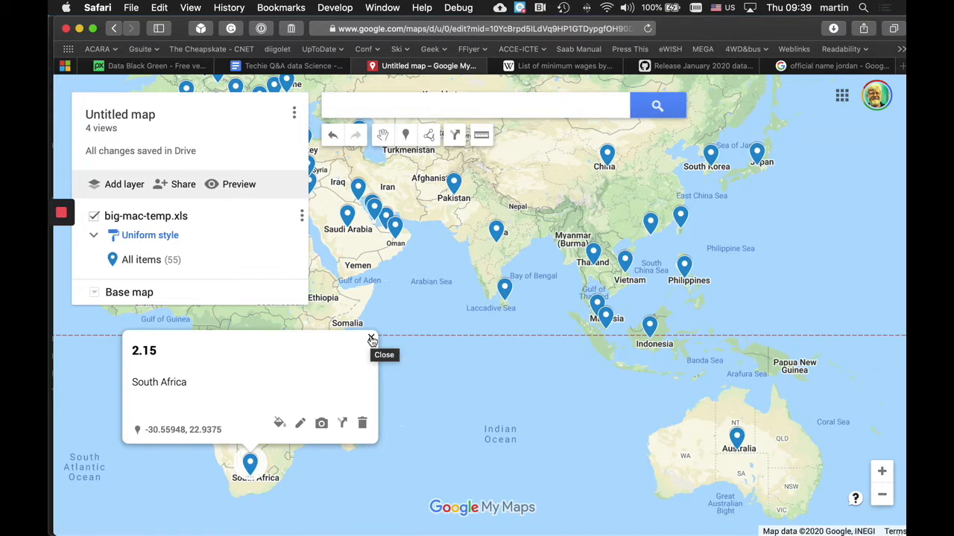
click(371, 339)
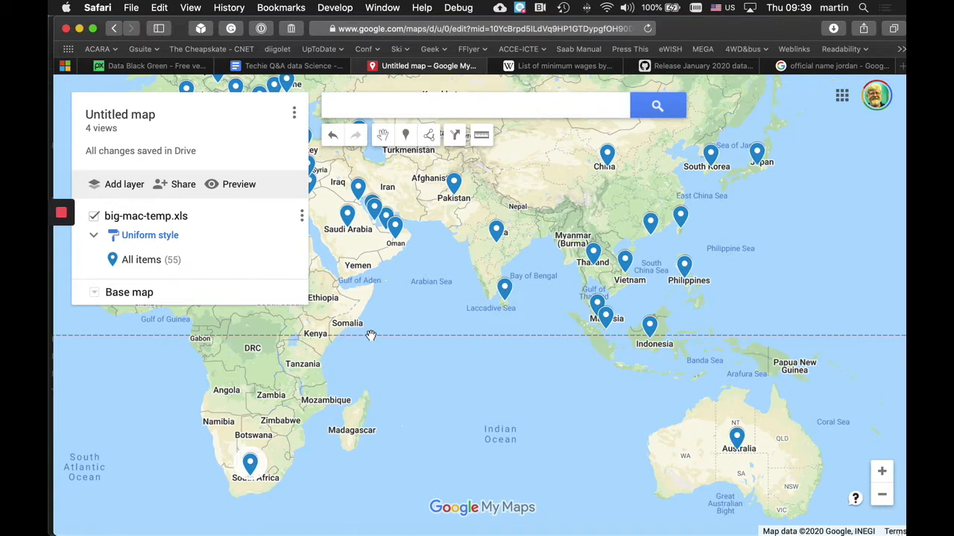
mouse_move(400, 350)
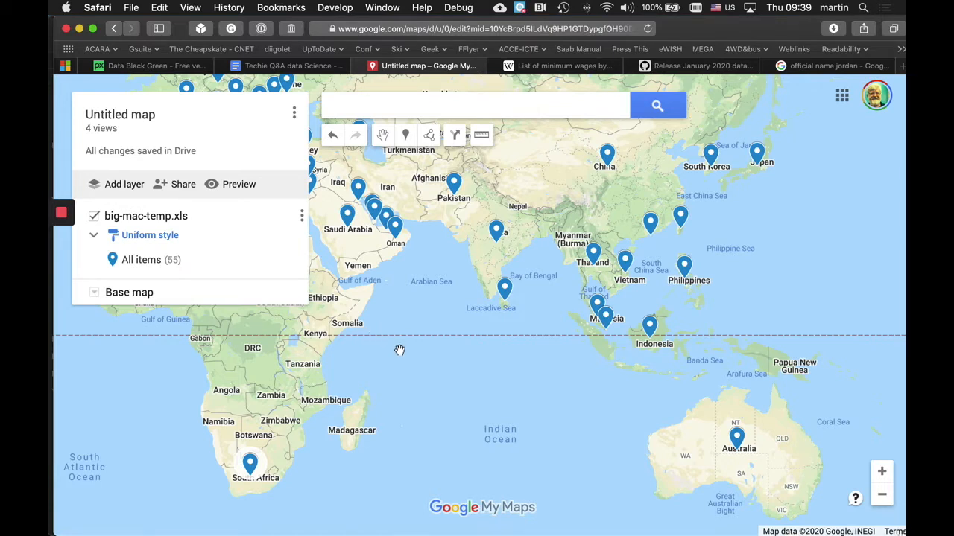
mouse_move(152, 238)
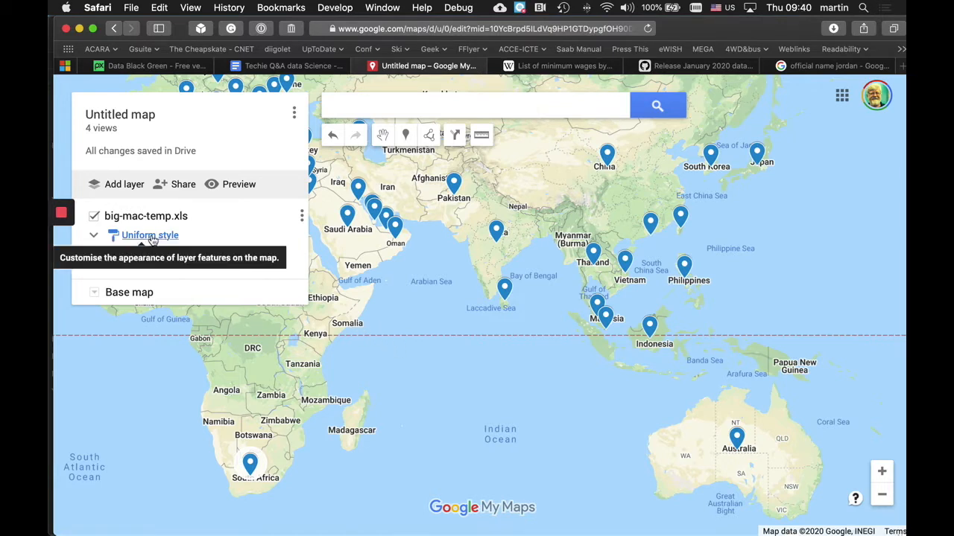
Style the big-mac-temp.xls layer uniformly with pins labelled by dollar_price
click(146, 235)
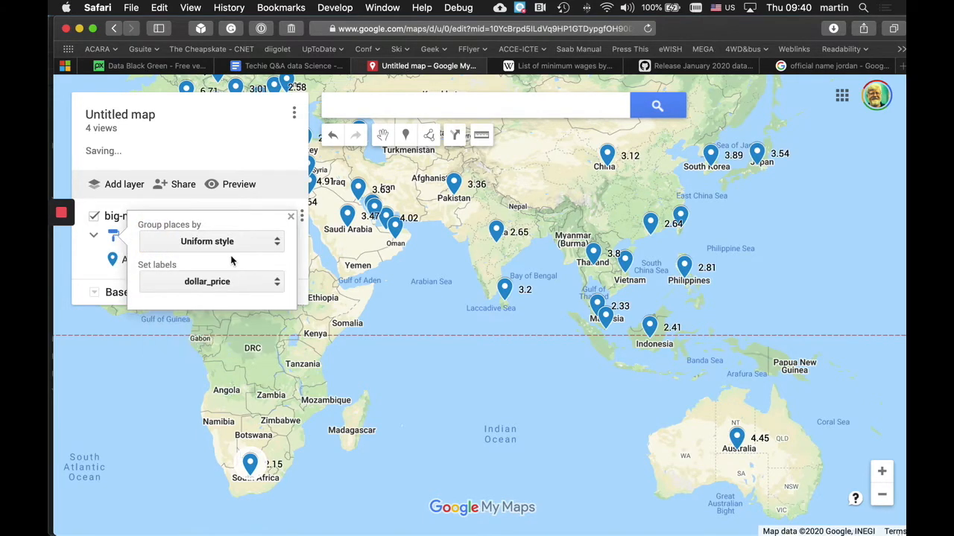
click(289, 216)
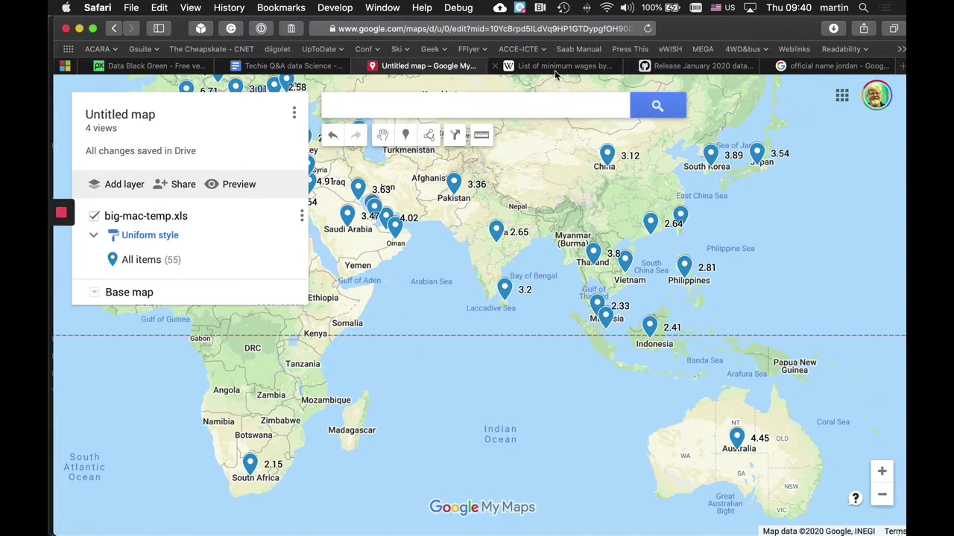
mouse_move(554, 66)
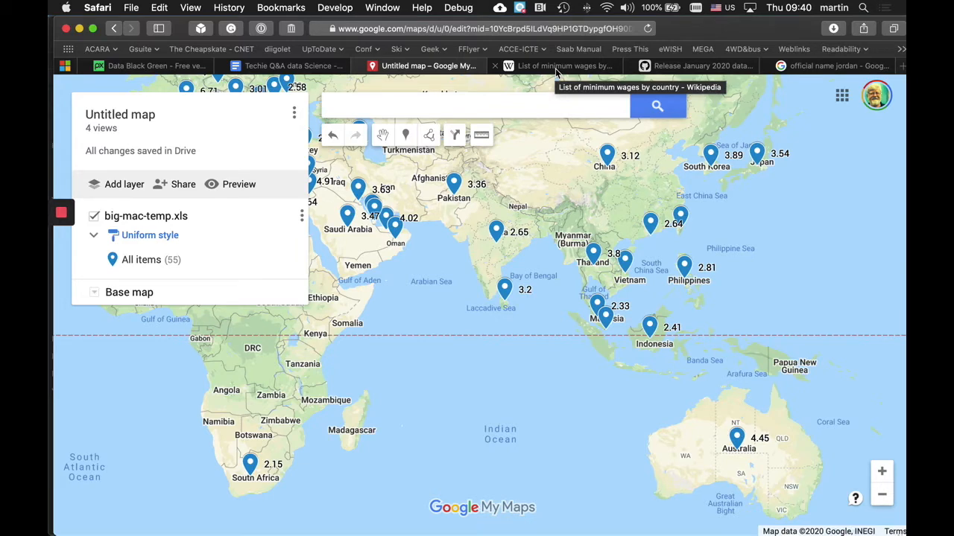
click(557, 66)
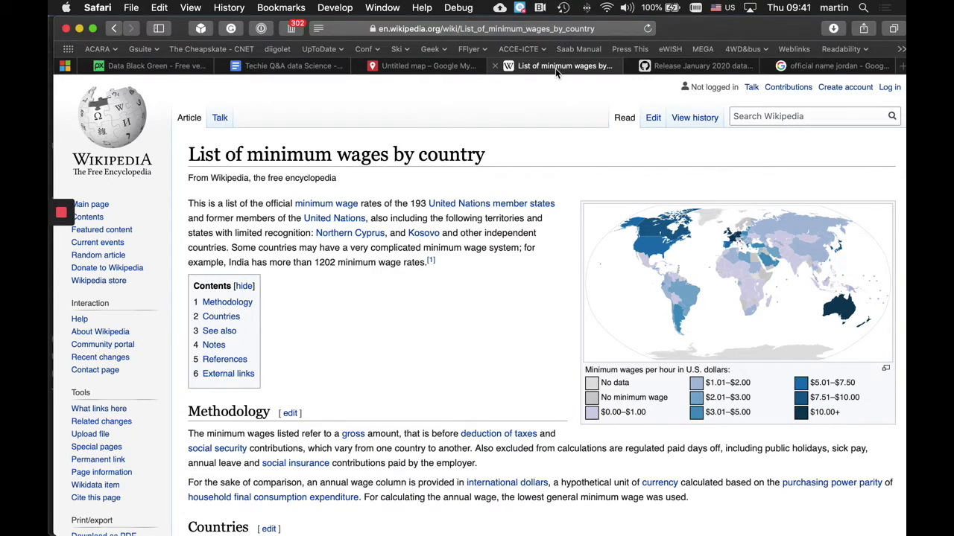
mouse_move(542, 168)
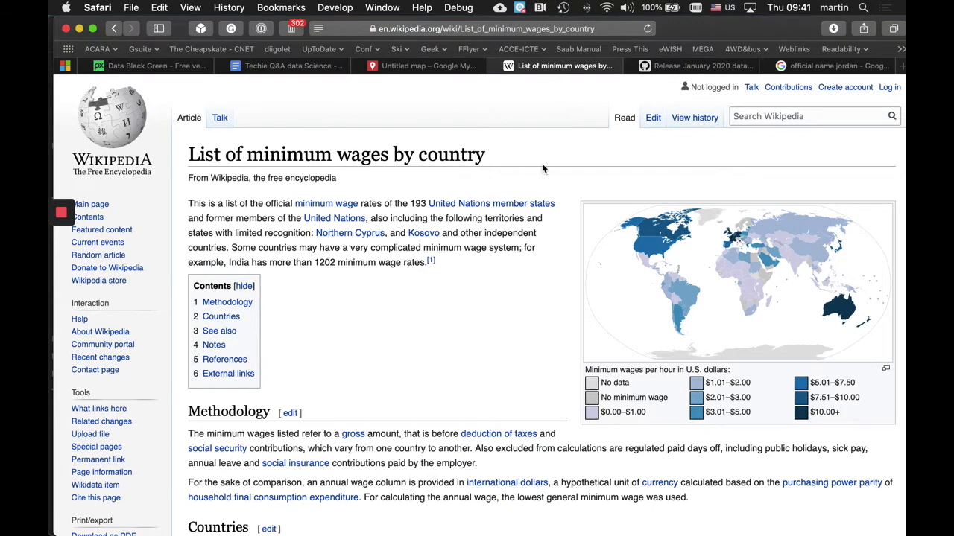
mouse_move(532, 337)
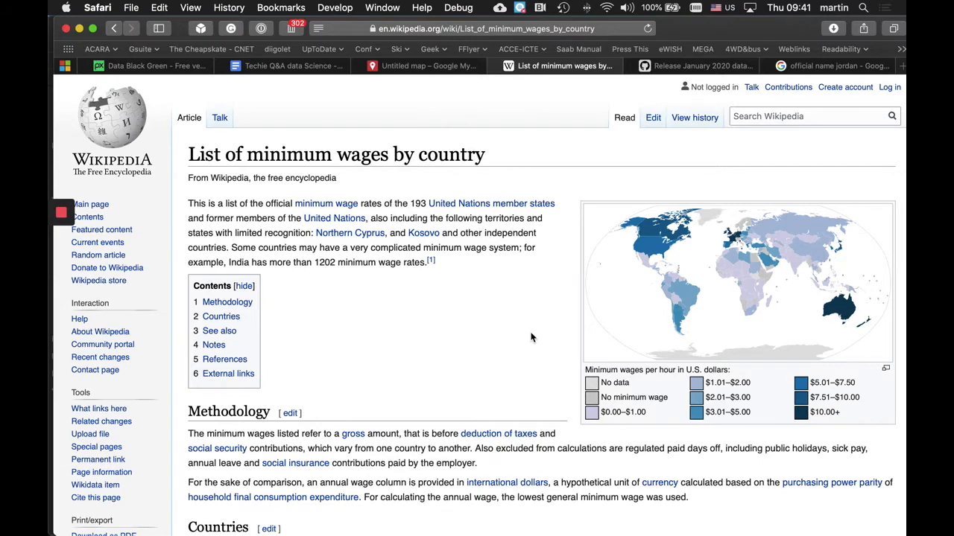
scroll(down, 3)
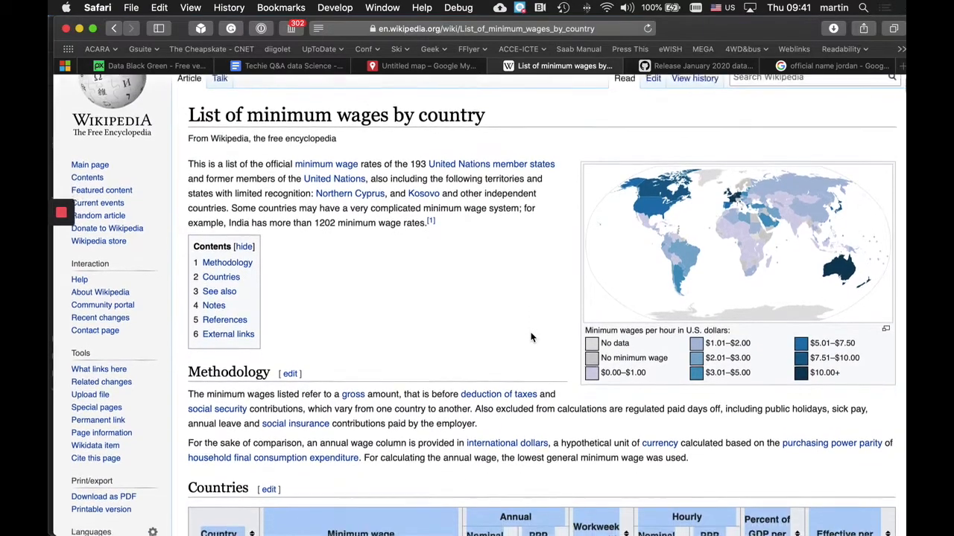
scroll(down, 3)
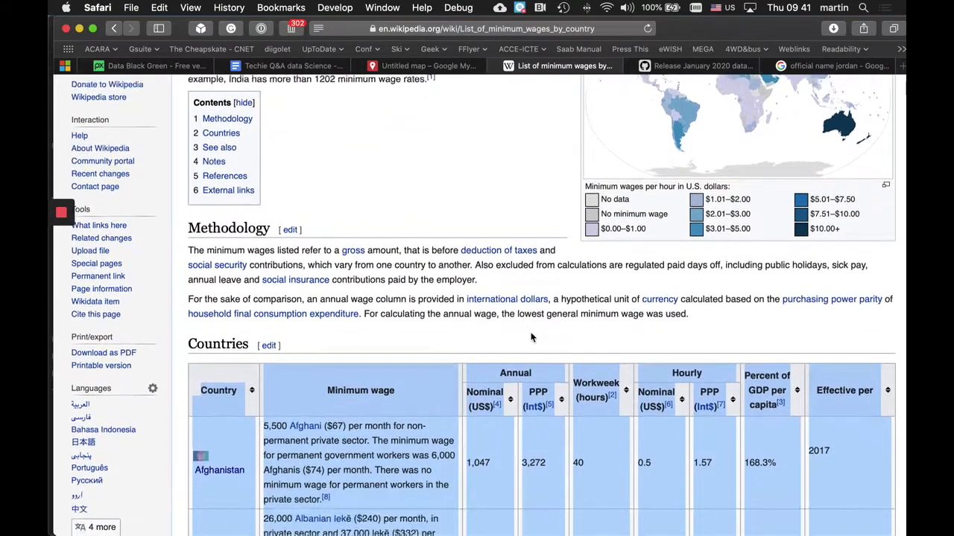
scroll(down, 3)
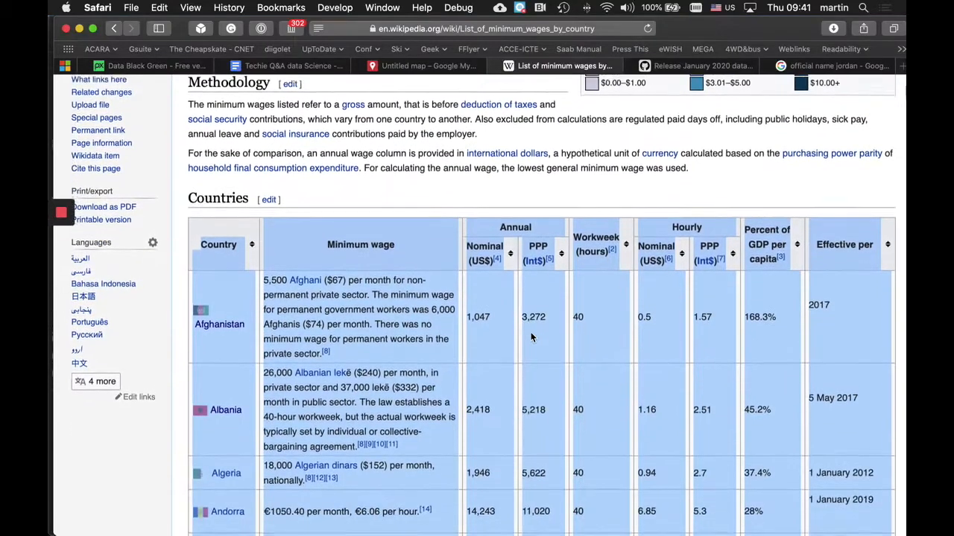
scroll(down, 3)
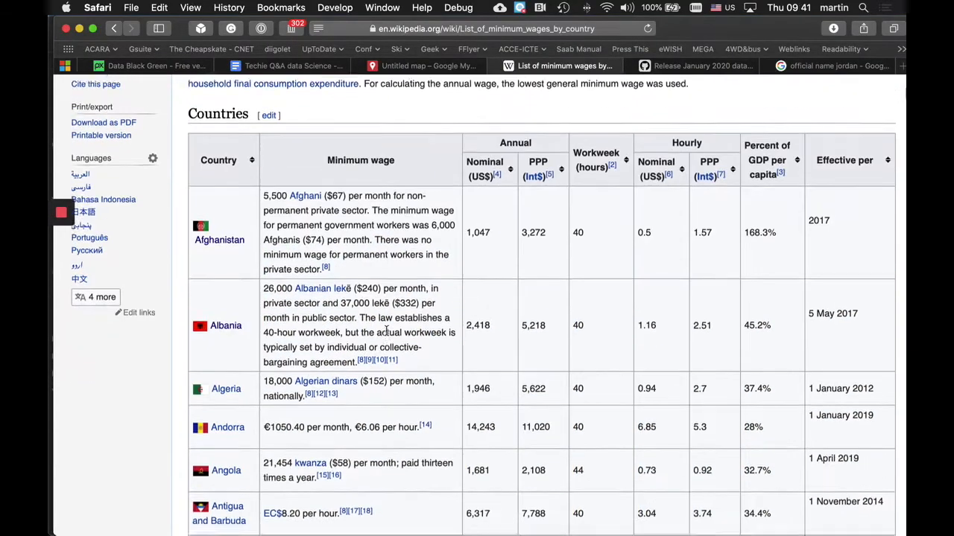
scroll(down, 3)
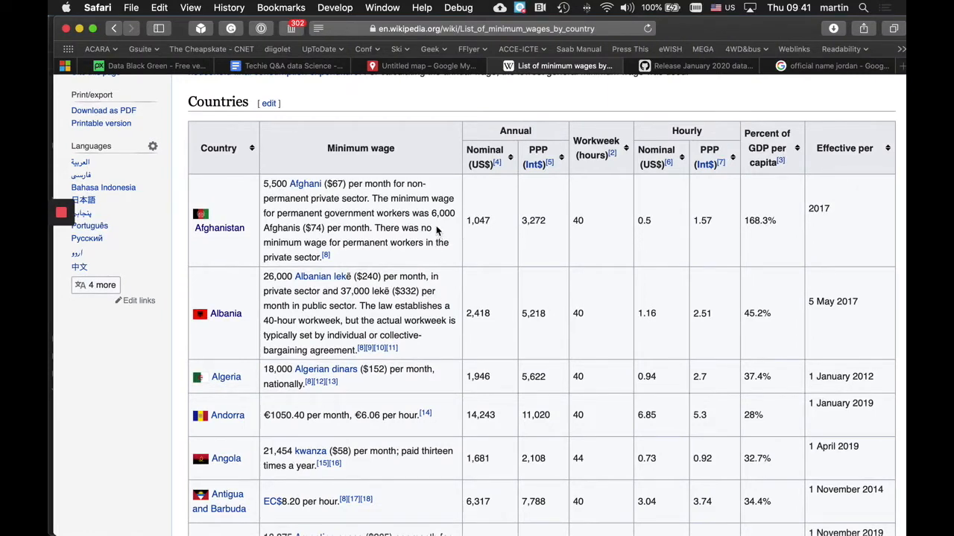
mouse_move(325, 256)
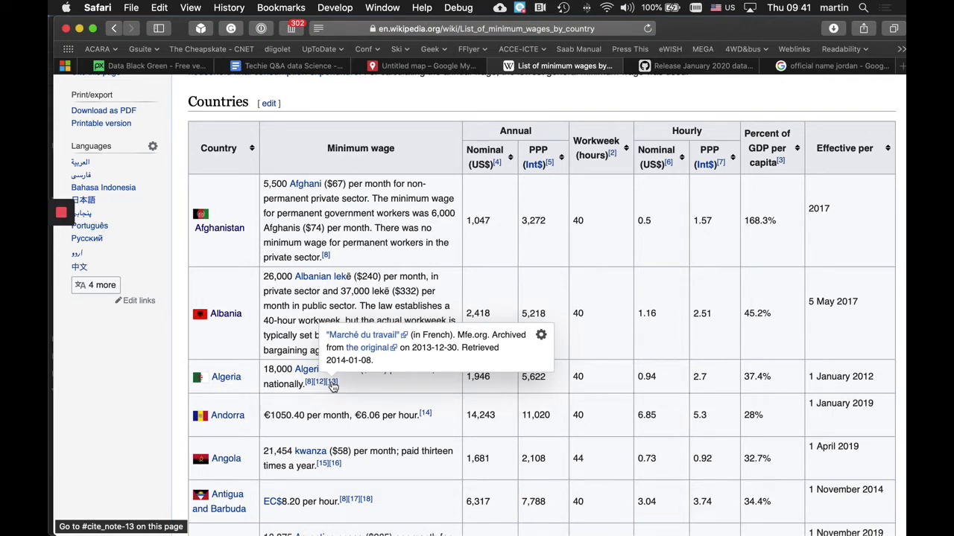
mouse_move(291, 346)
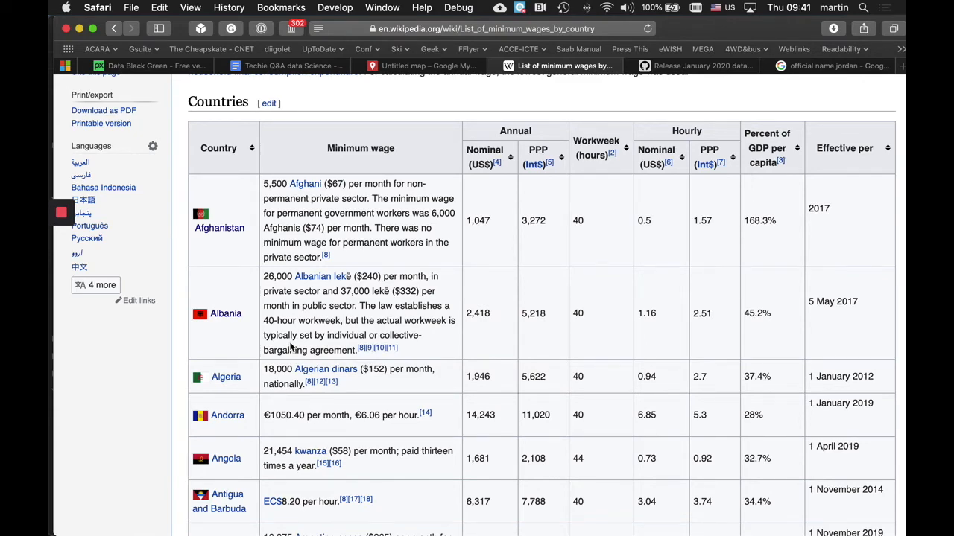
scroll(down, 3)
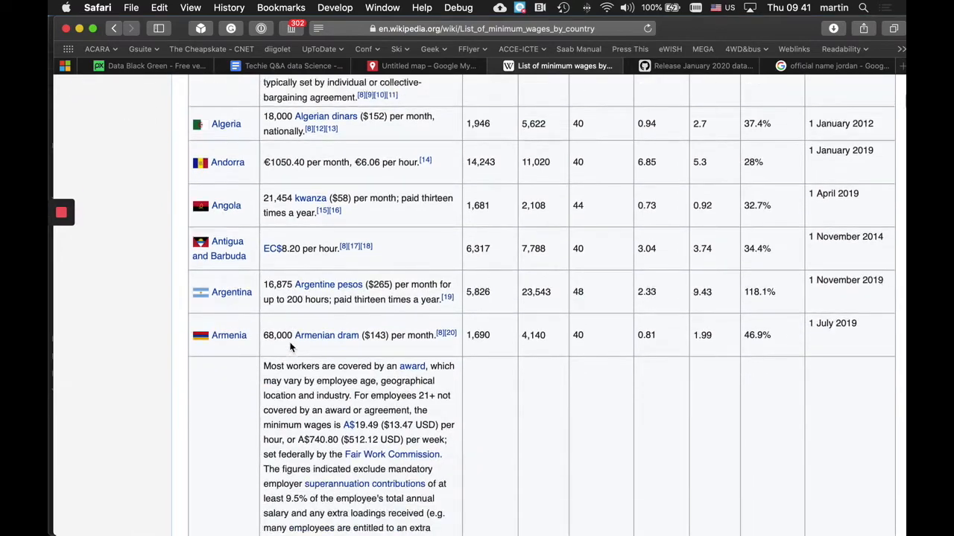
scroll(down, 3)
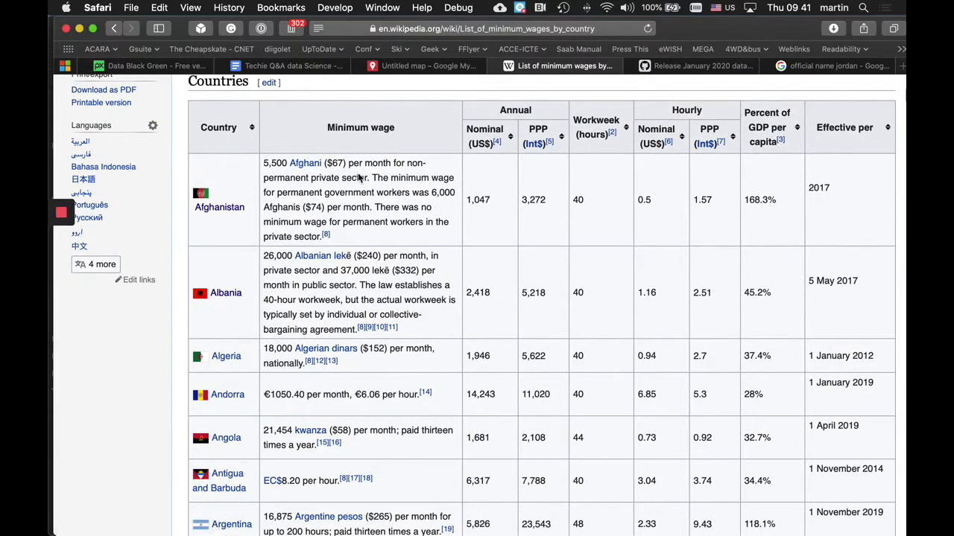
mouse_move(355, 176)
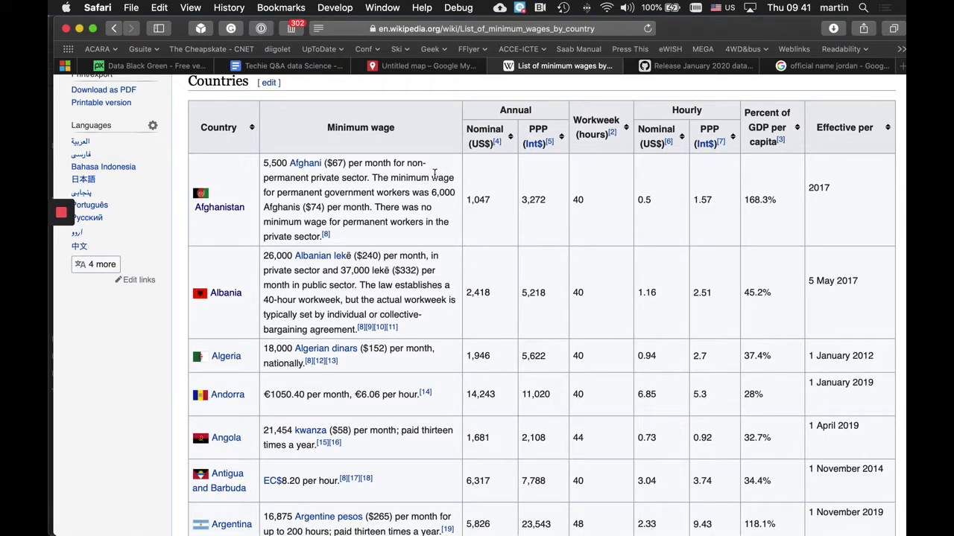
mouse_move(492, 185)
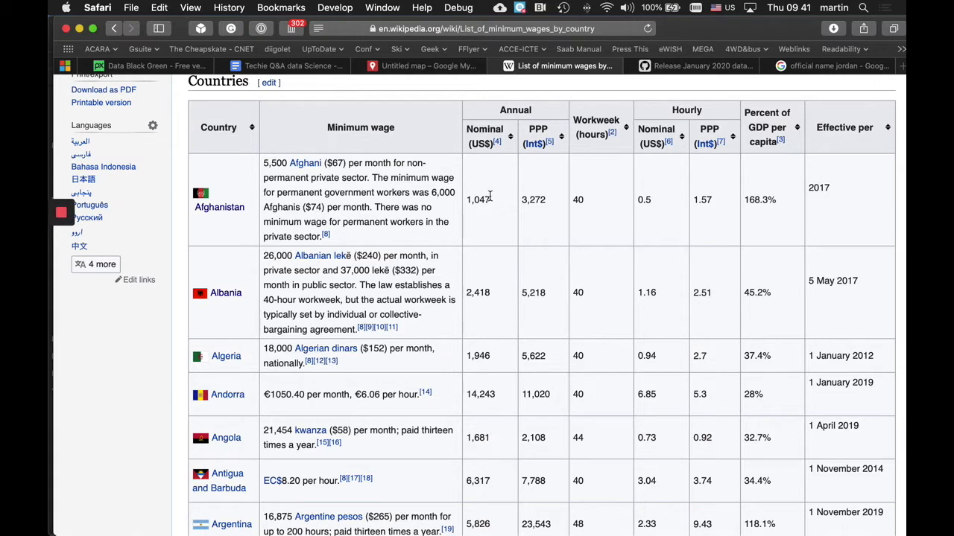
mouse_move(543, 138)
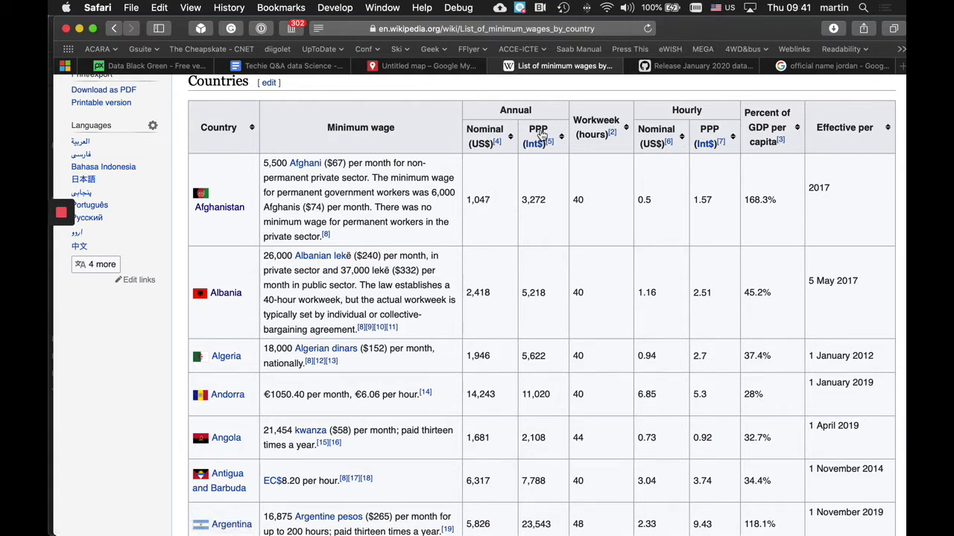
mouse_move(542, 137)
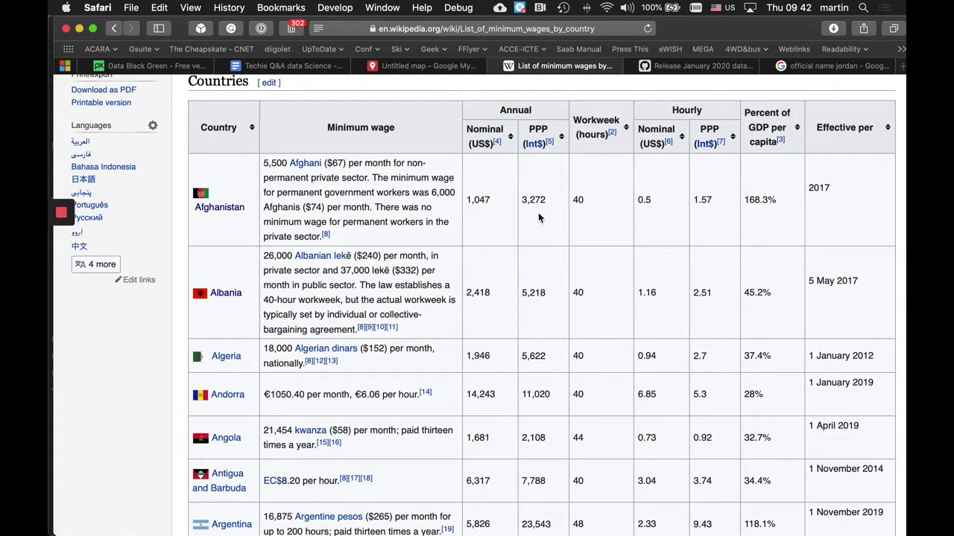
mouse_move(540, 201)
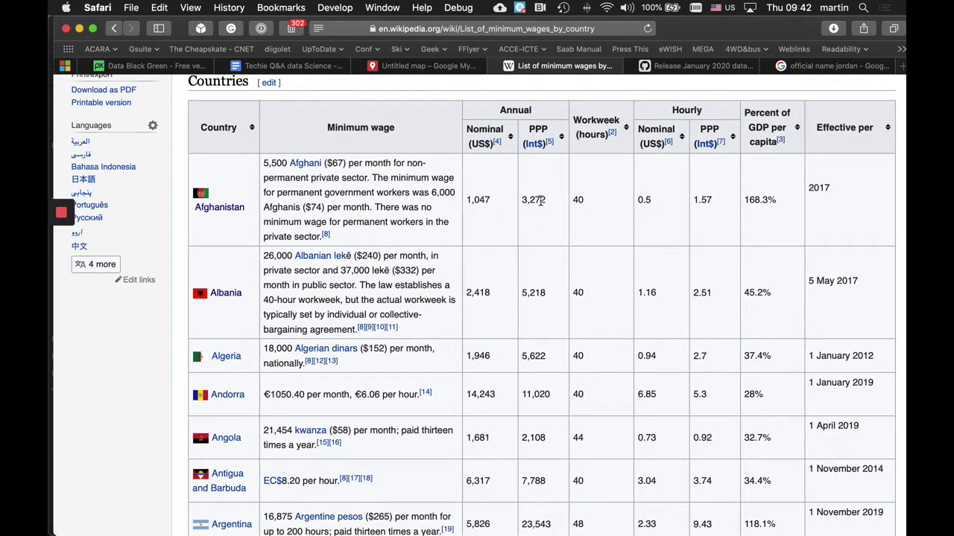
mouse_move(549, 217)
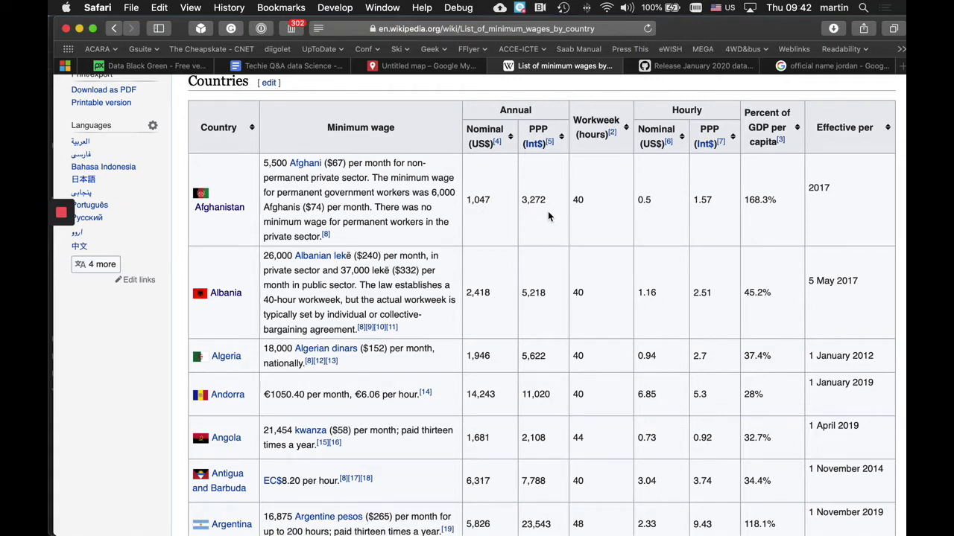
mouse_move(333, 218)
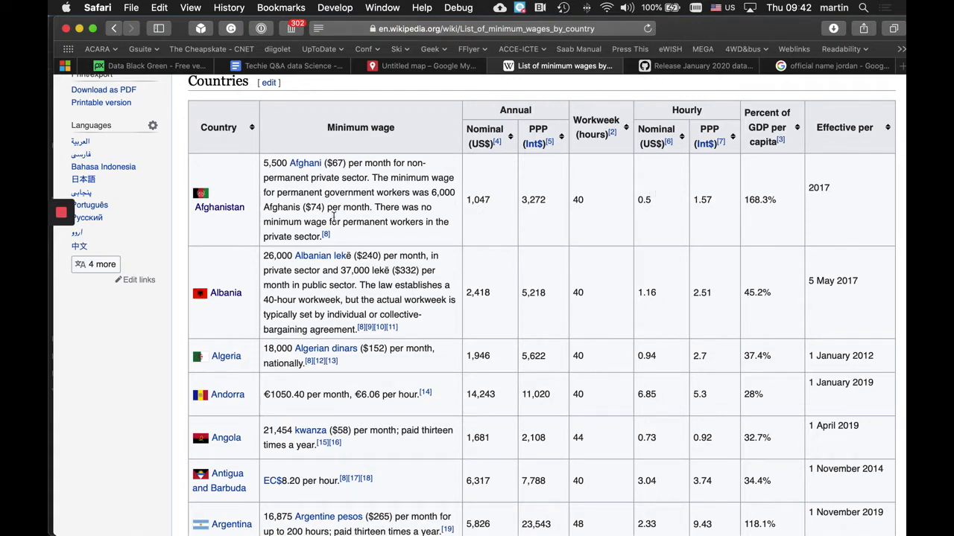
mouse_move(660, 208)
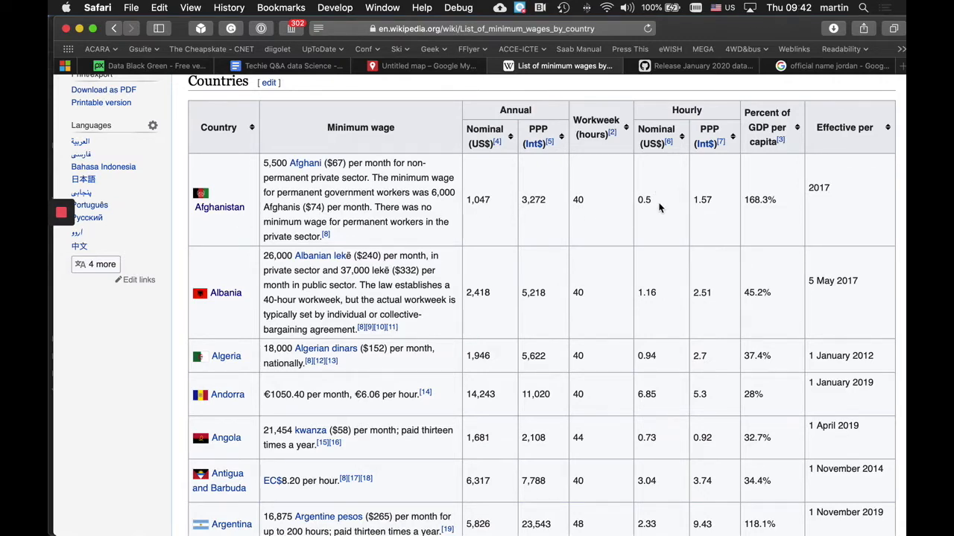
scroll(down, 3)
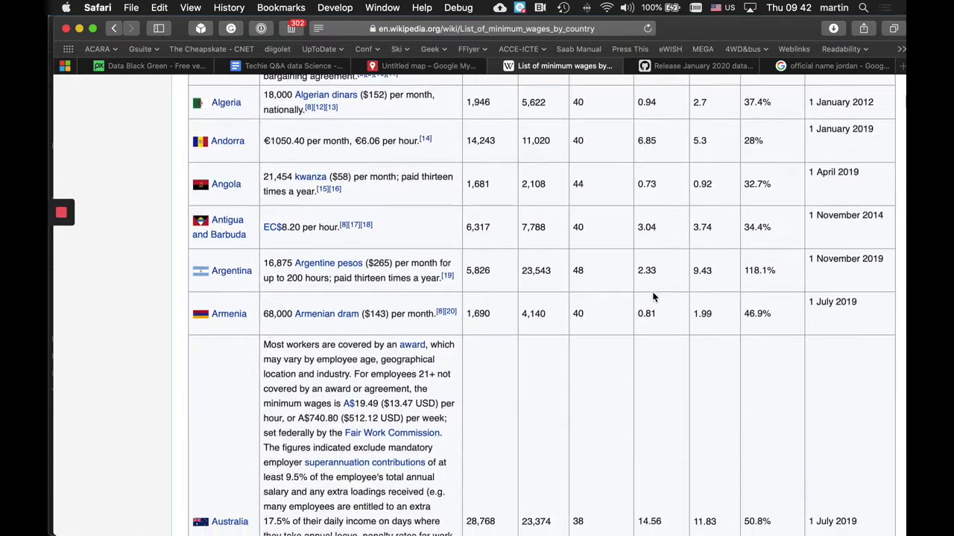
scroll(down, 3)
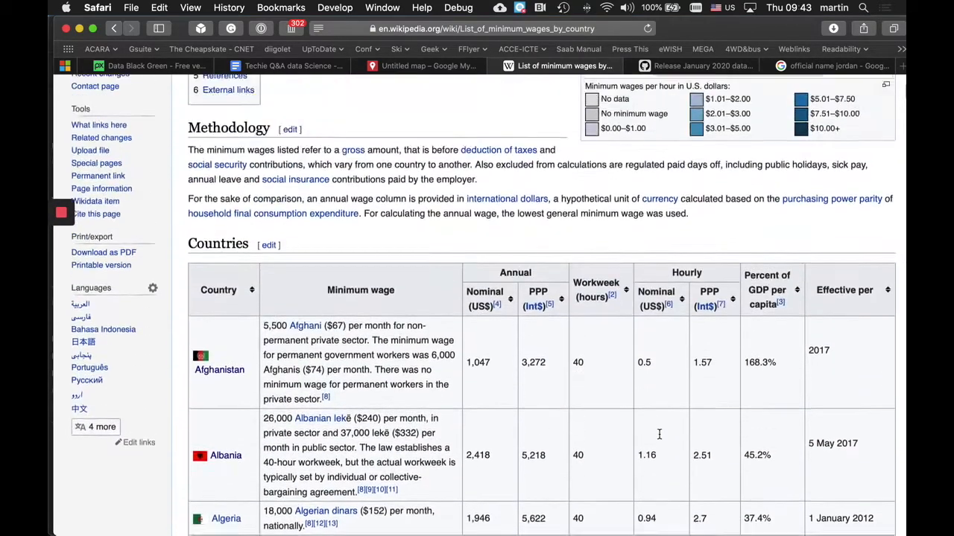
scroll(down, 3)
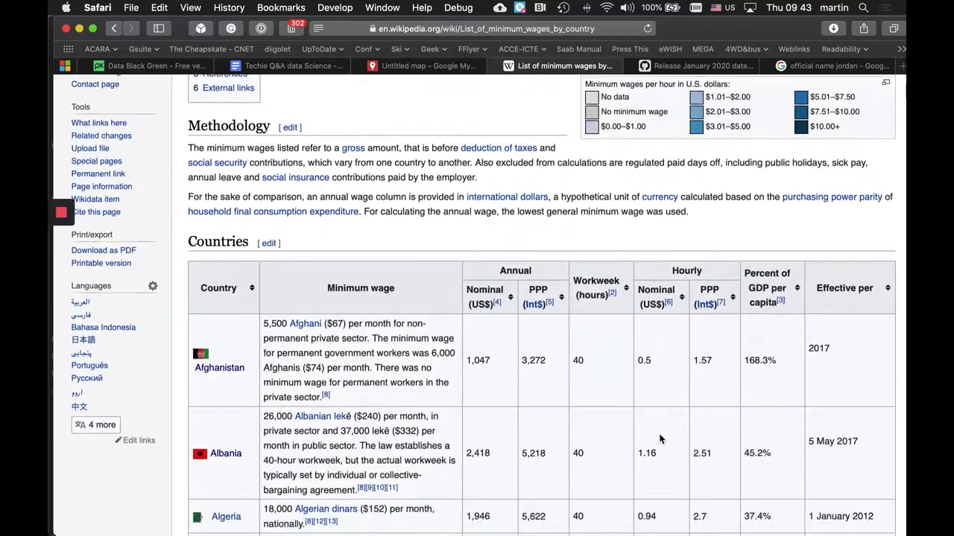
scroll(down, 3)
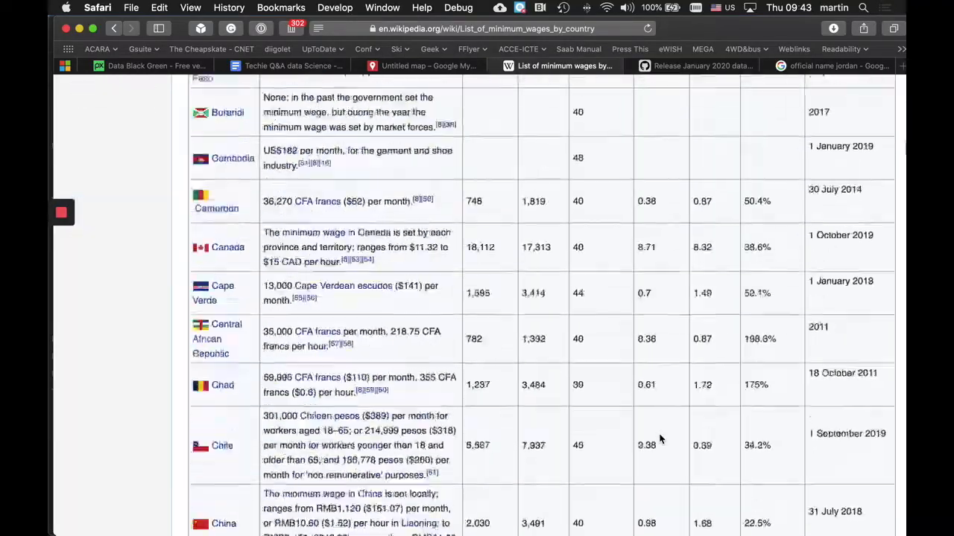
scroll(down, 3)
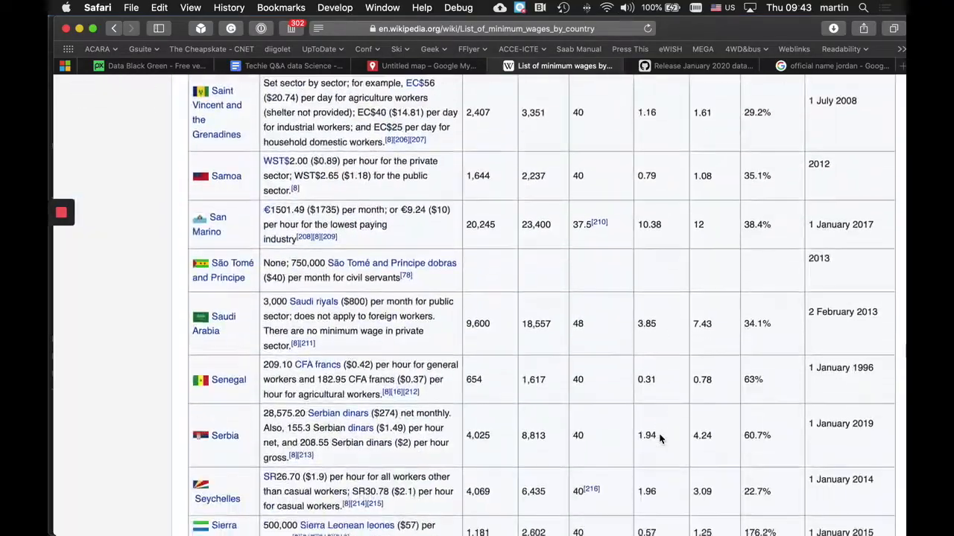
scroll(down, 3)
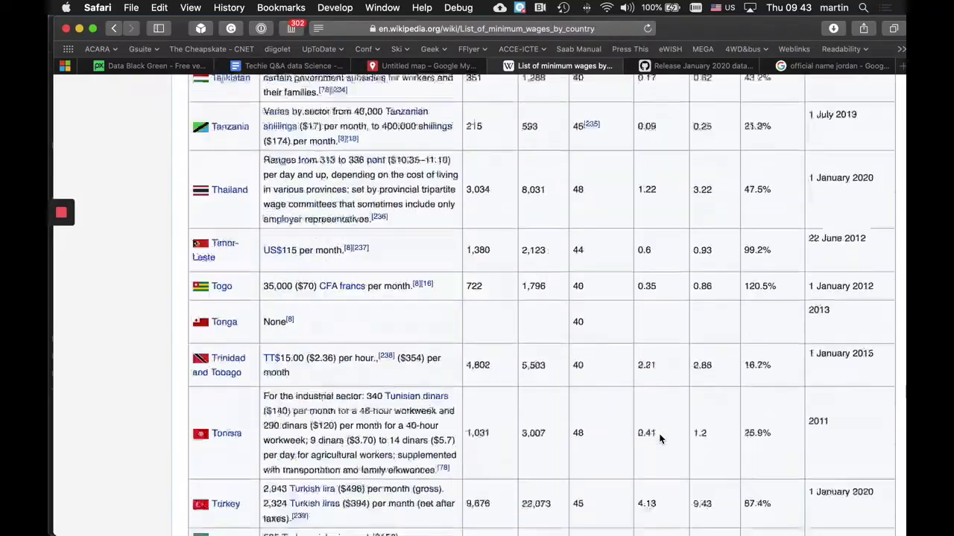
scroll(down, 3)
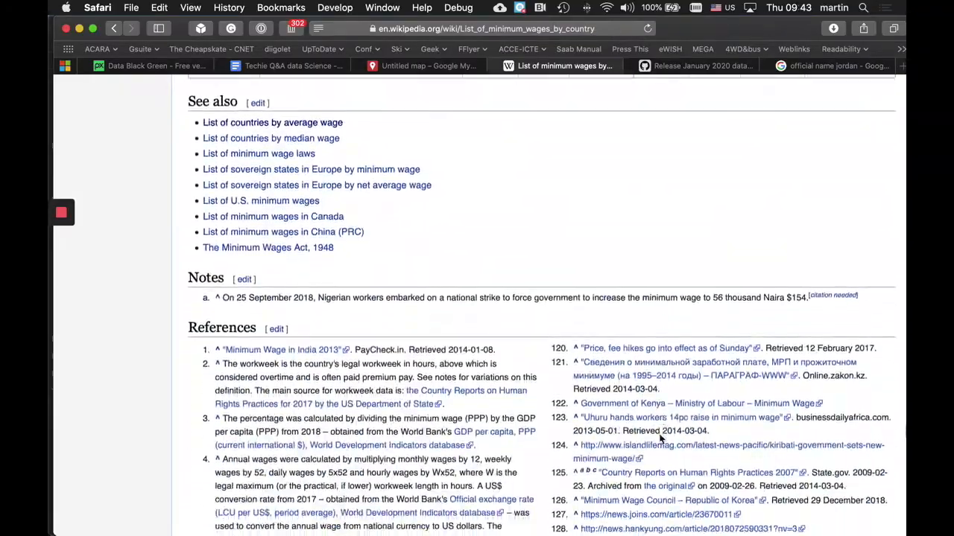
scroll(down, 3)
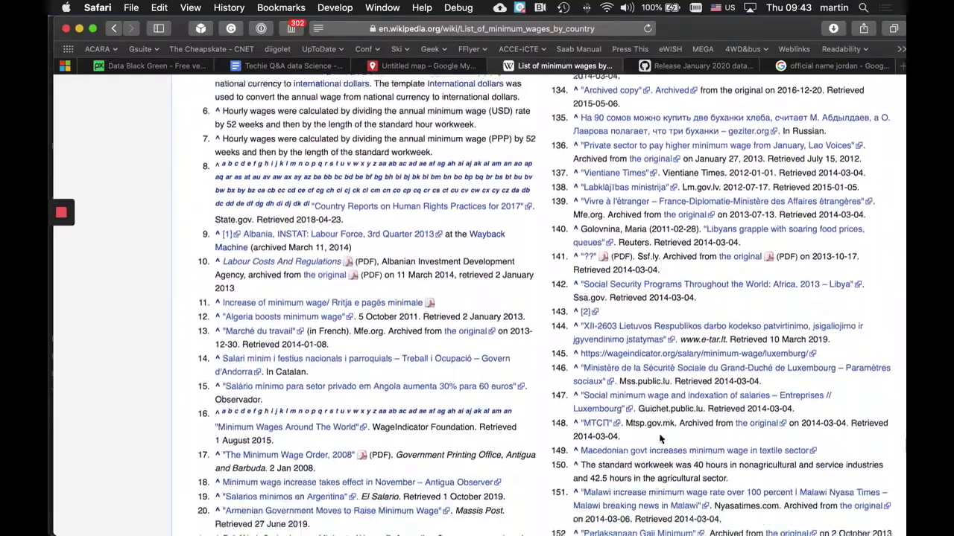
scroll(down, 3)
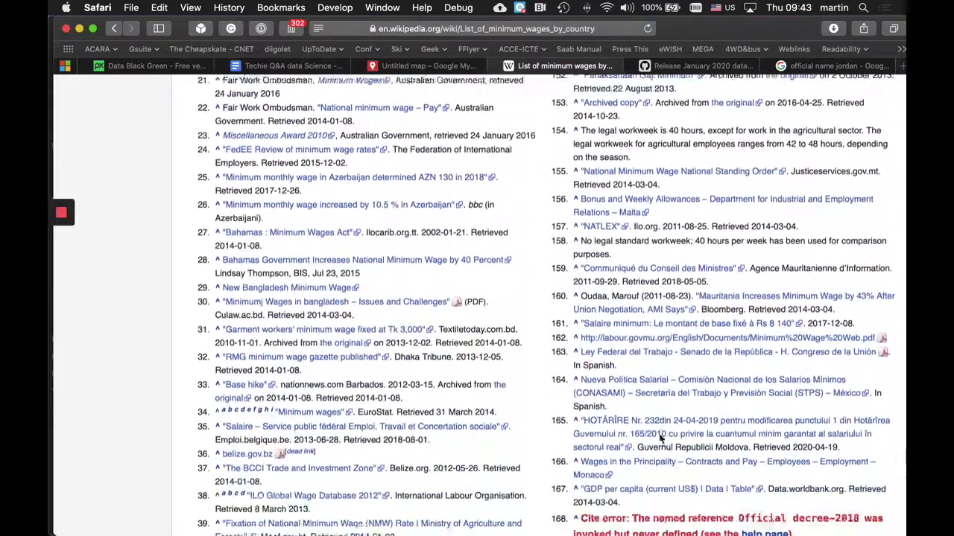
scroll(up, 3)
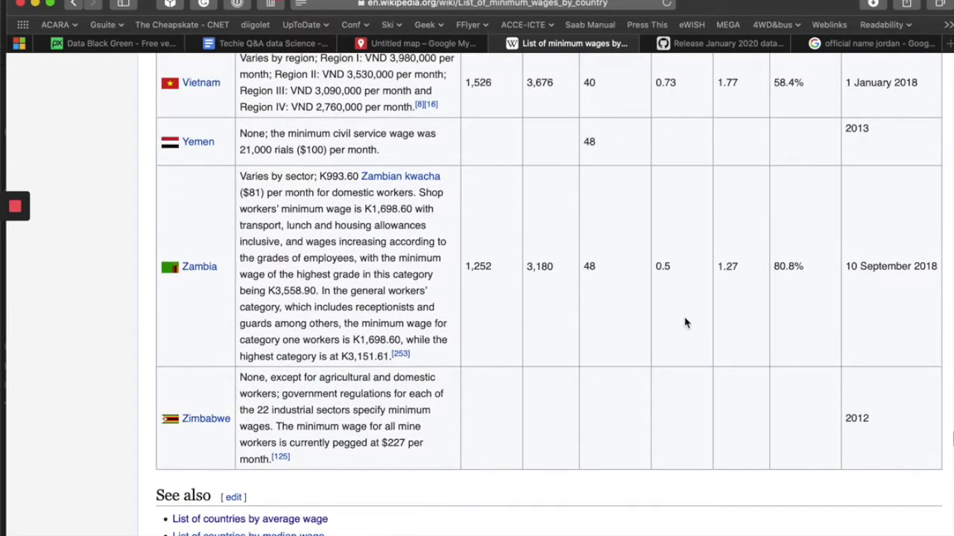
mouse_move(188, 283)
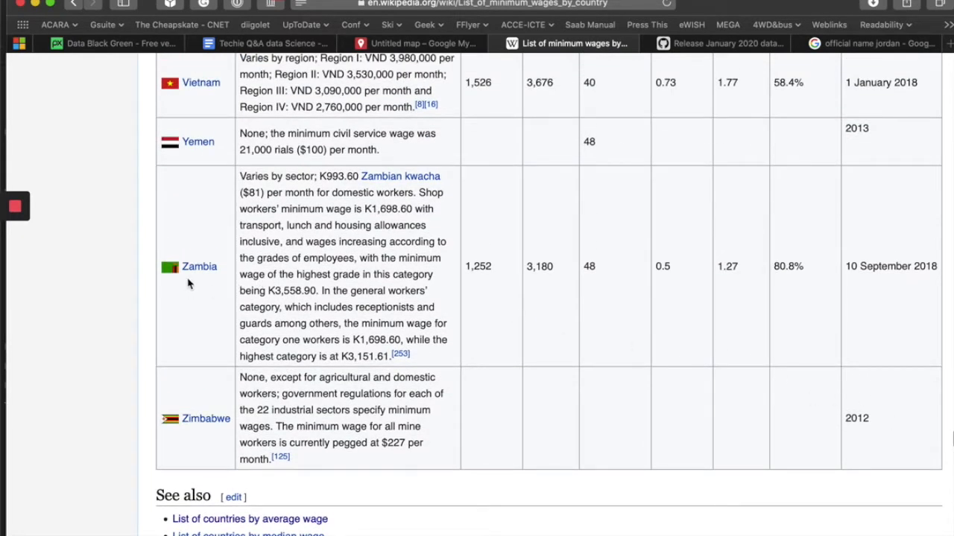
mouse_move(475, 288)
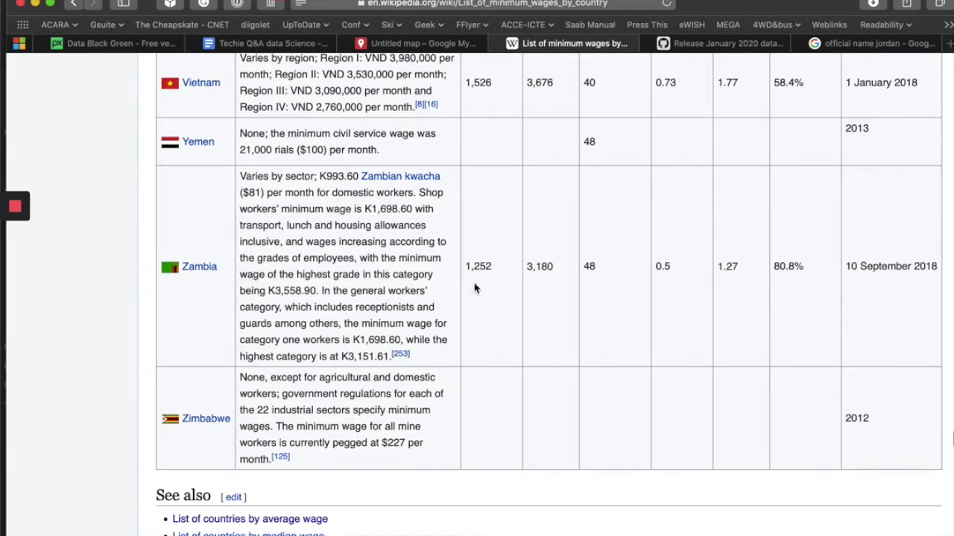
mouse_move(856, 273)
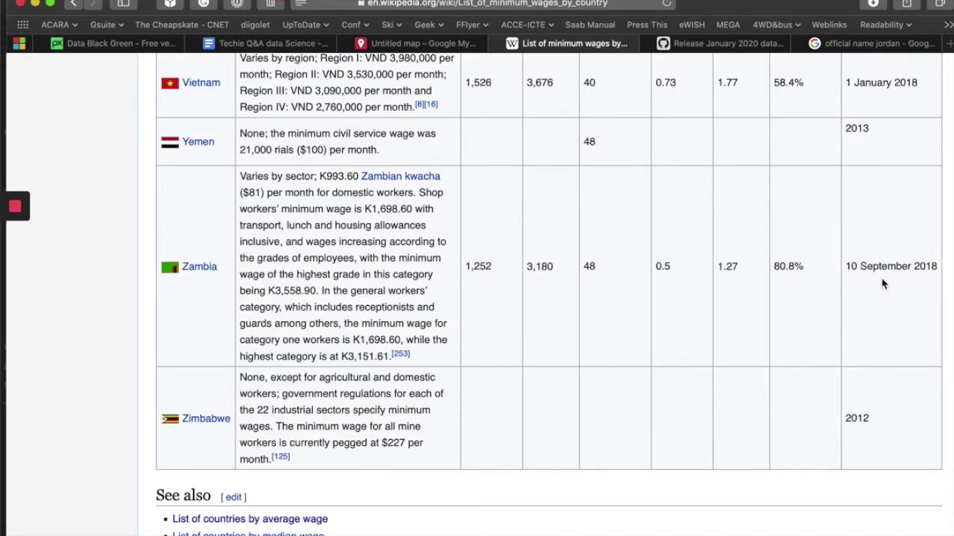
mouse_move(881, 129)
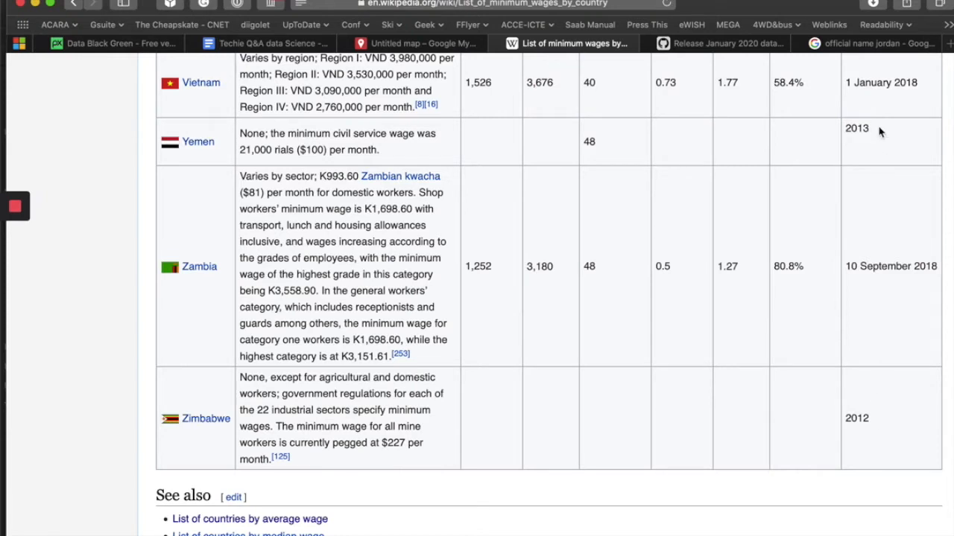
mouse_move(878, 337)
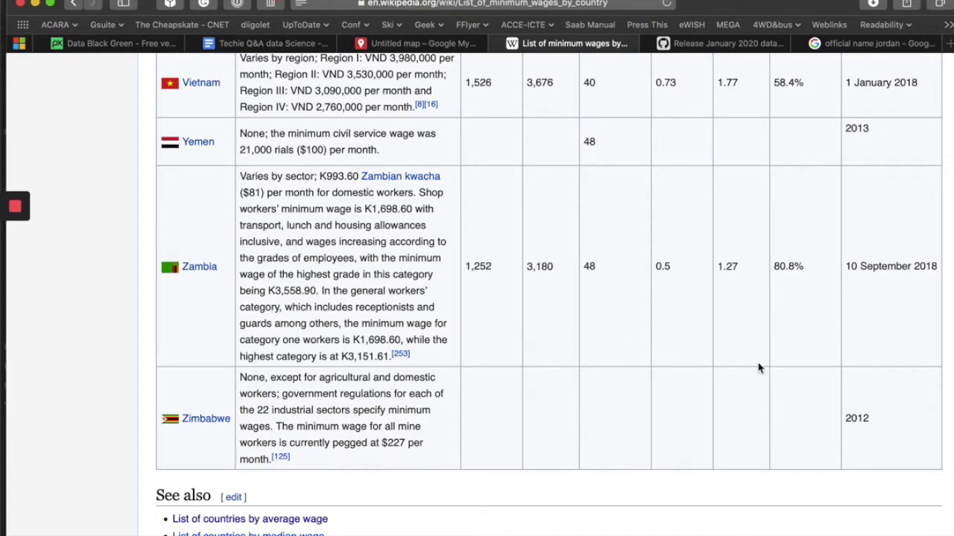
mouse_move(763, 373)
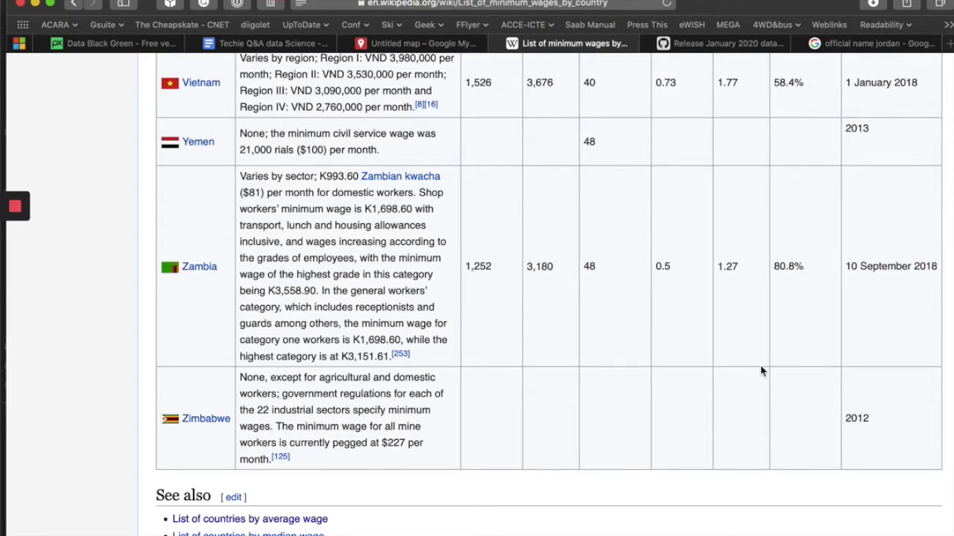
mouse_move(900, 447)
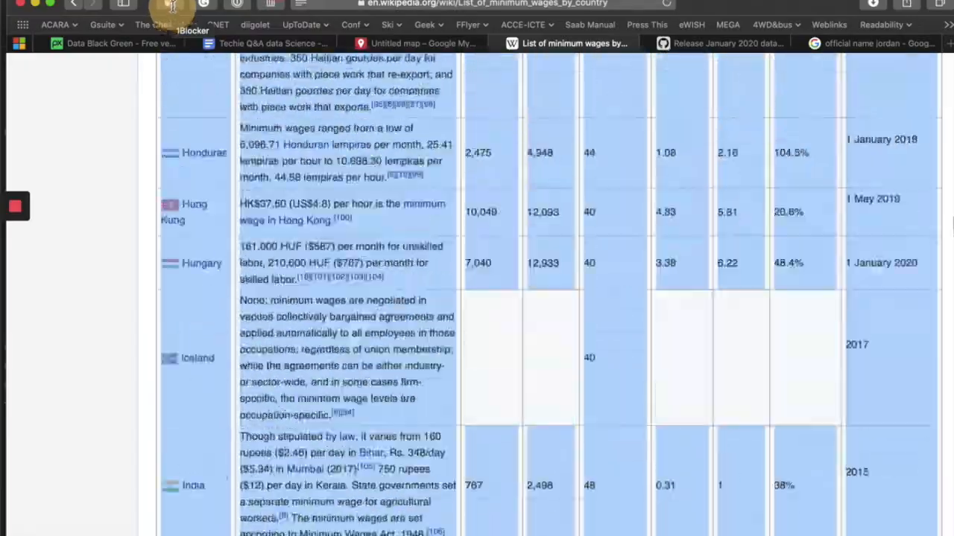
Scroll the Wikipedia minimum wage table back up toward its Country header
scroll(up, 3)
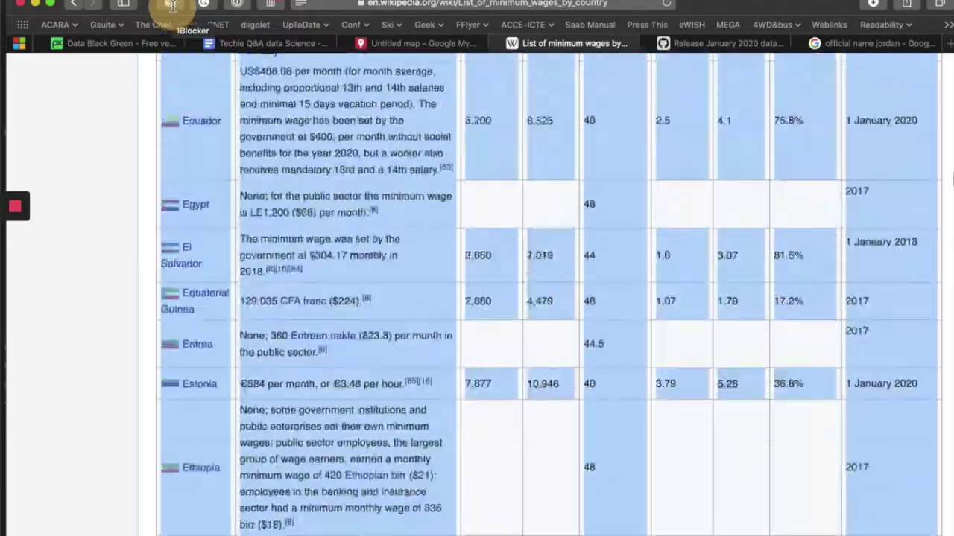
scroll(up, 3)
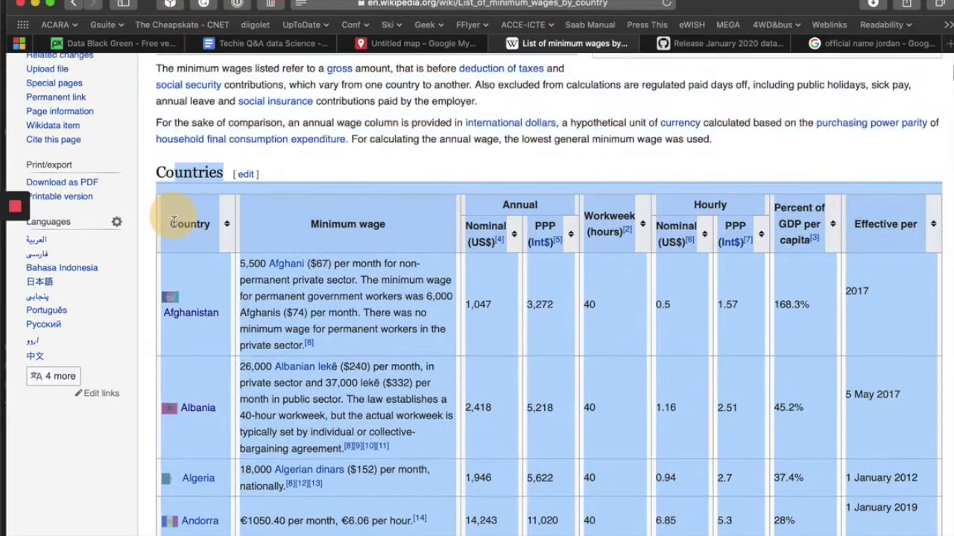
mouse_move(190, 224)
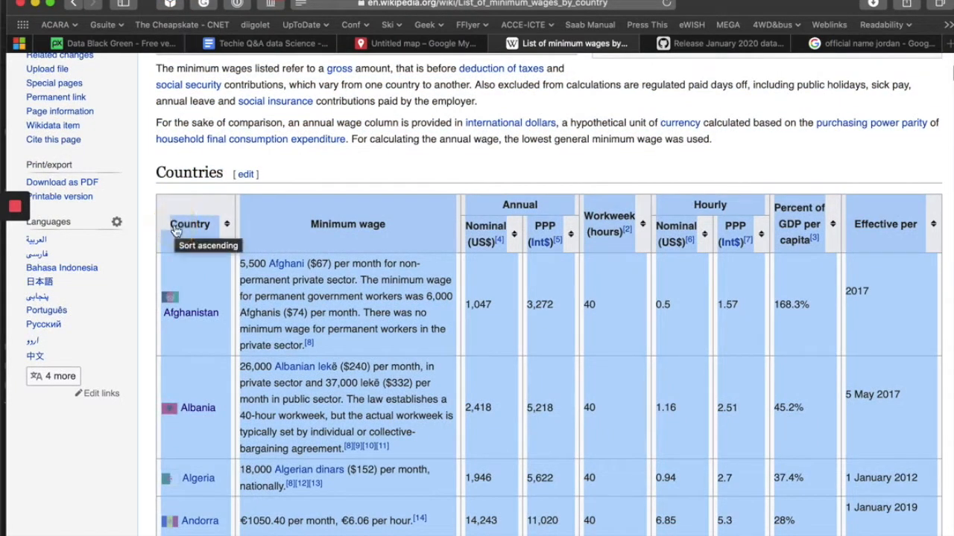
mouse_move(492, 357)
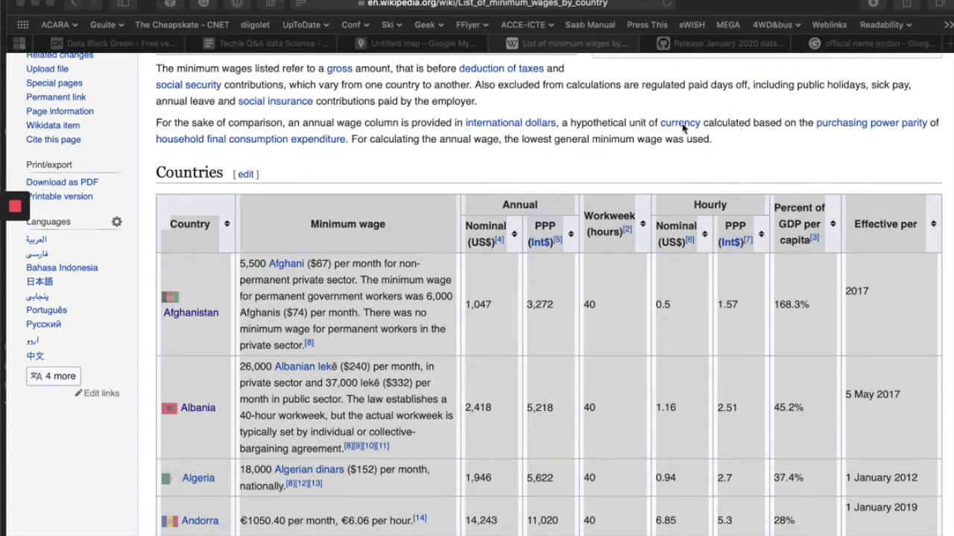
mouse_move(366, 385)
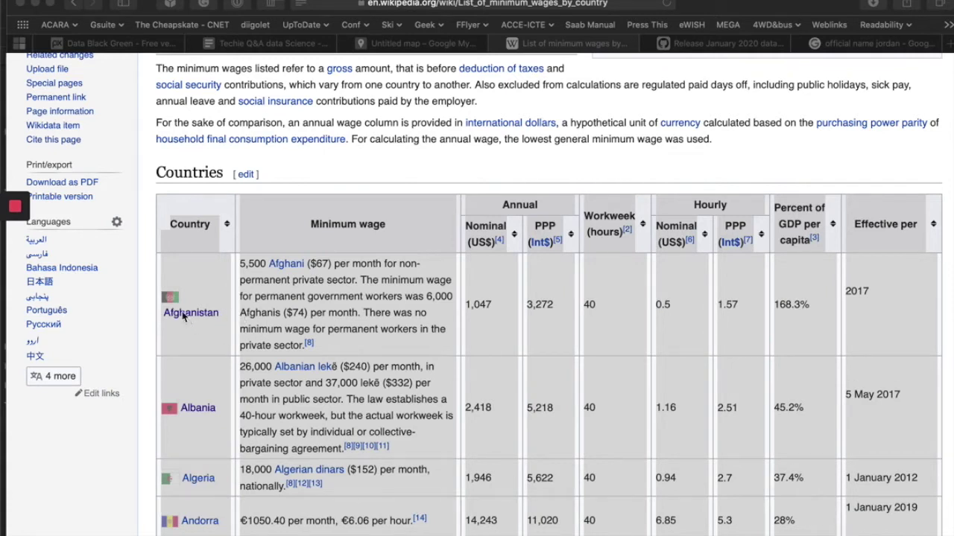
mouse_move(194, 321)
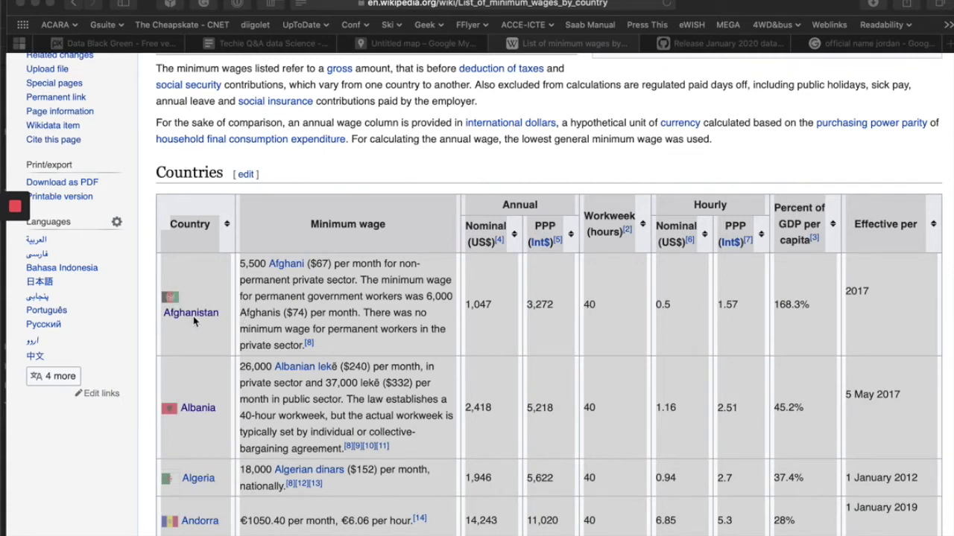
mouse_move(194, 331)
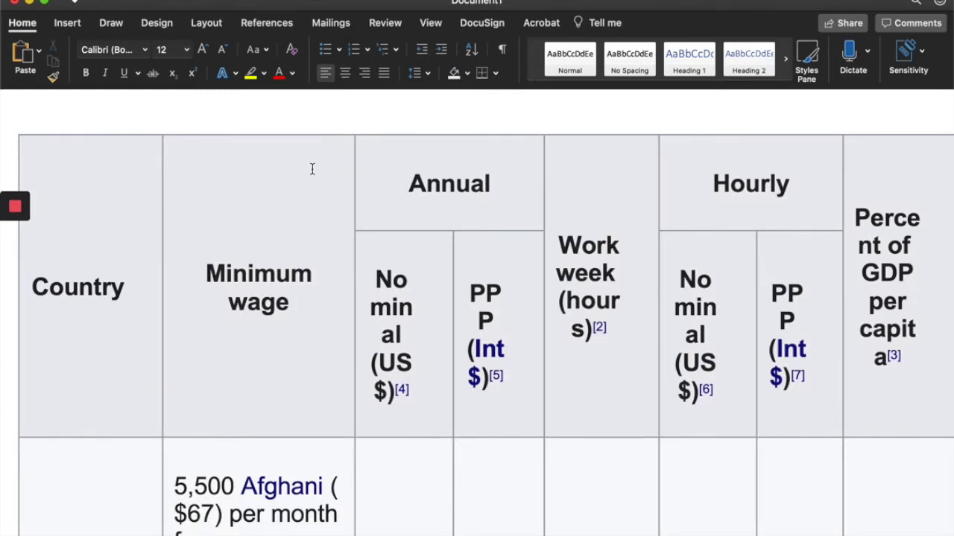
Scroll through the pasted minimum wage table's columns and country rows in Word
scroll(down, 3)
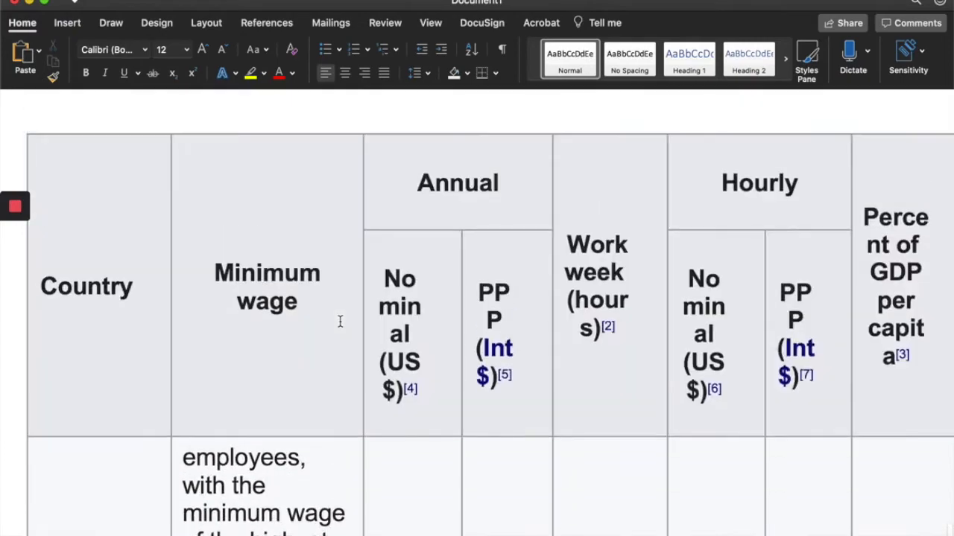
scroll(down, 3)
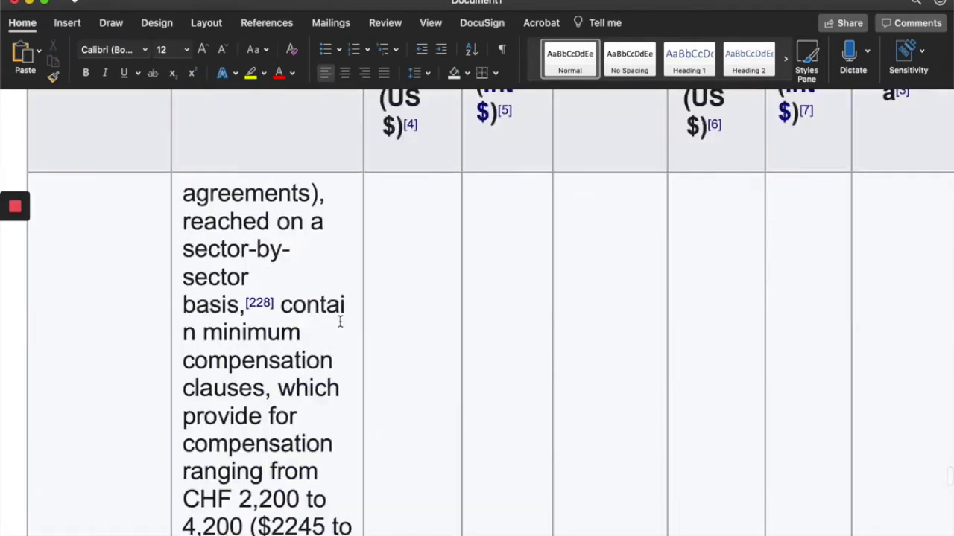
scroll(down, 3)
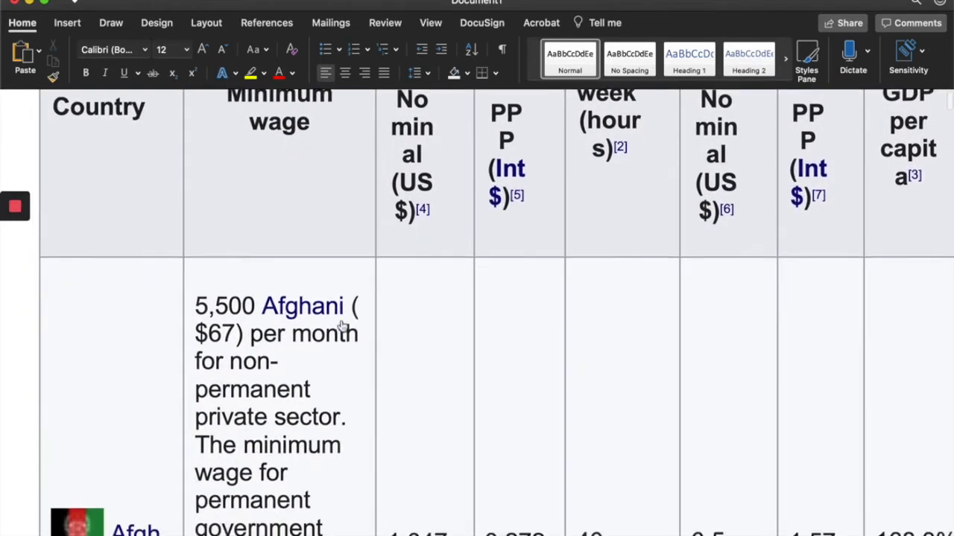
scroll(down, 3)
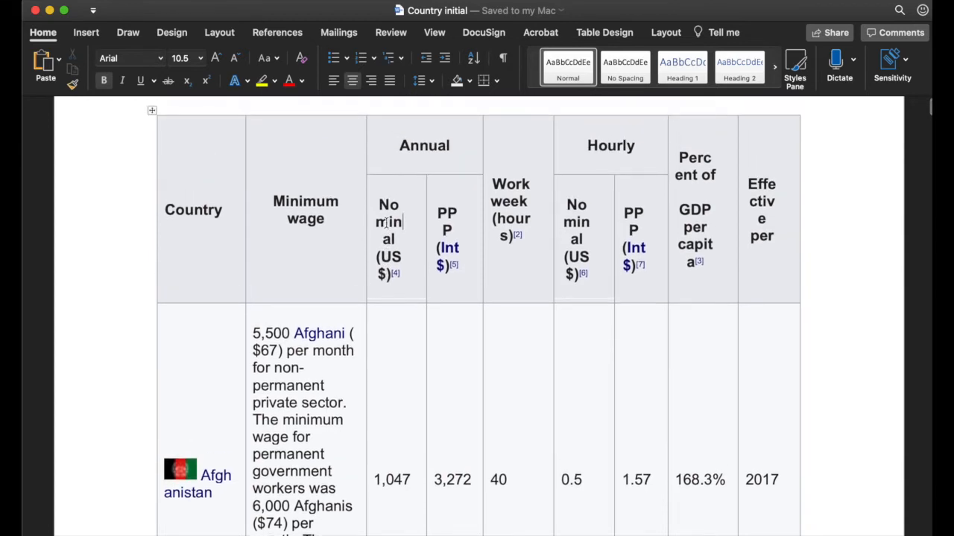
mouse_move(401, 232)
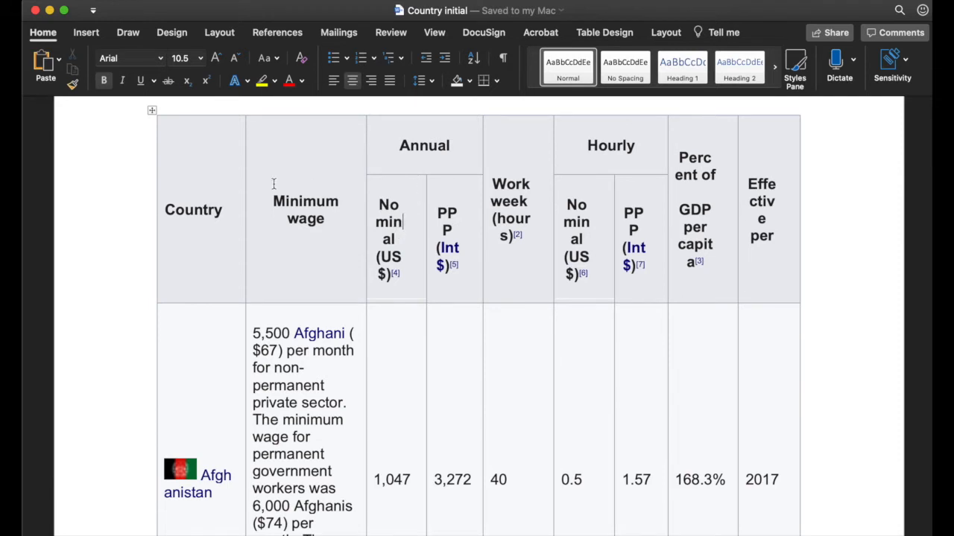
mouse_move(219, 191)
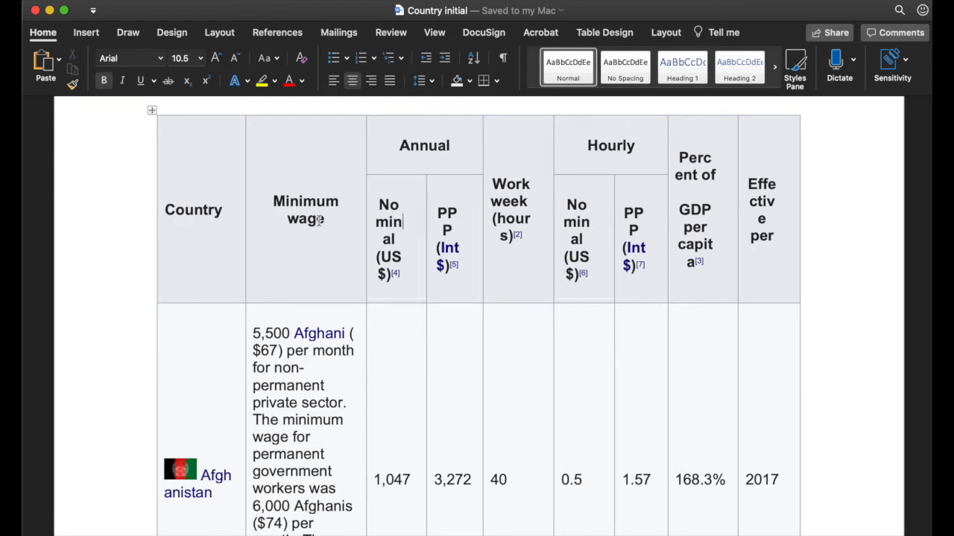
mouse_move(721, 237)
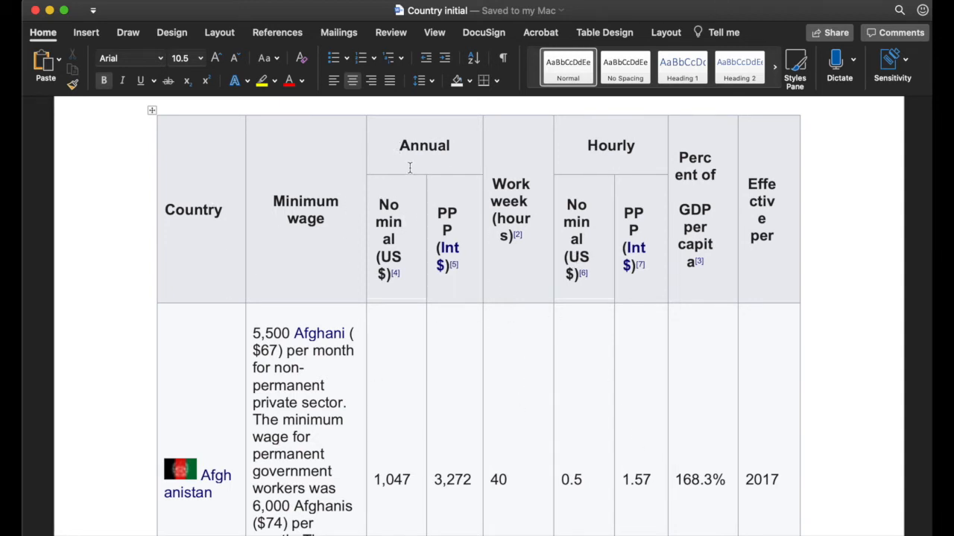
Select the Annual heading in the resized table and scroll down to the Afghanistan row
double_click(423, 146)
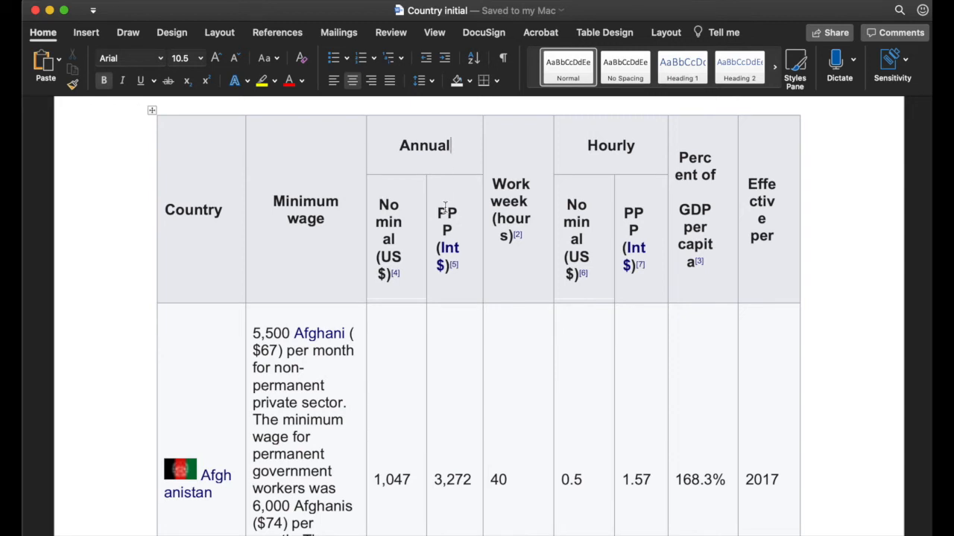
scroll(down, 3)
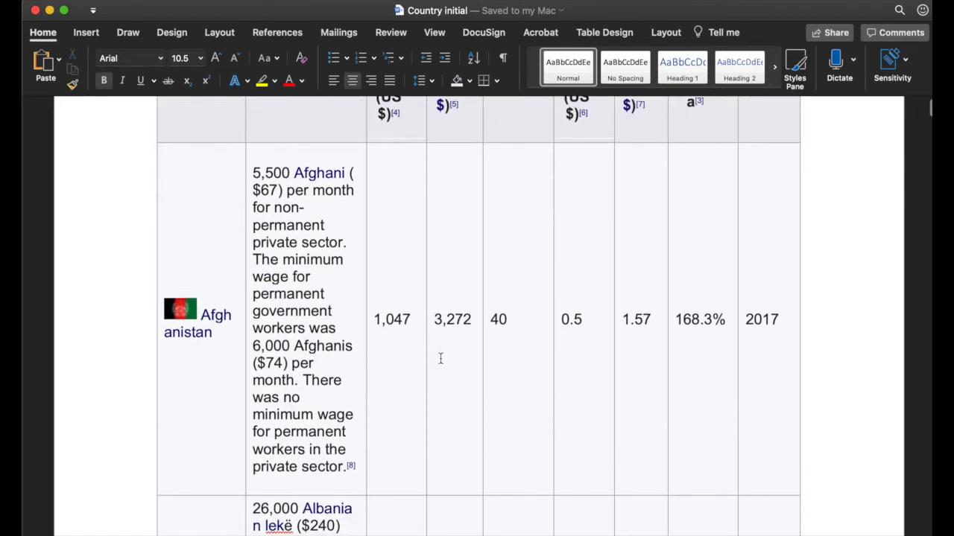
scroll(down, 3)
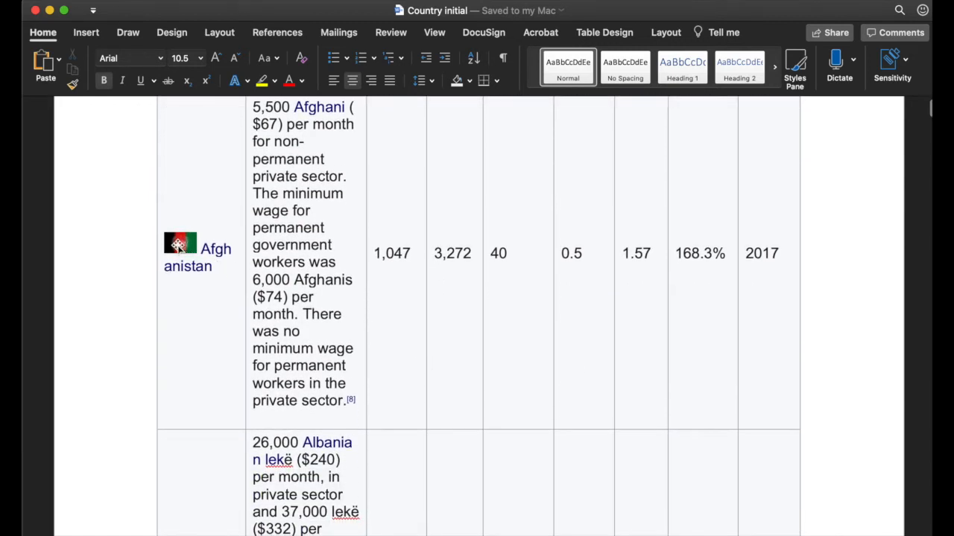
mouse_move(206, 253)
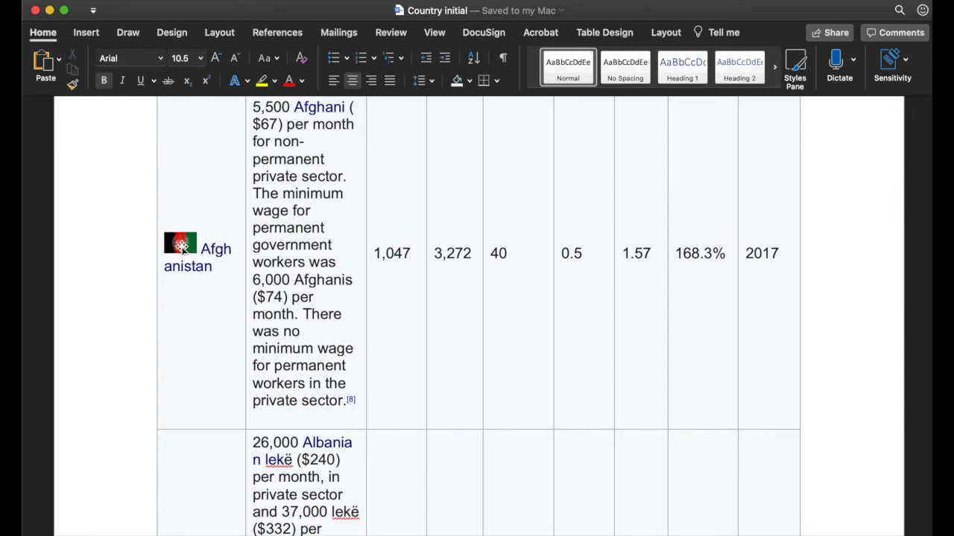
mouse_move(181, 245)
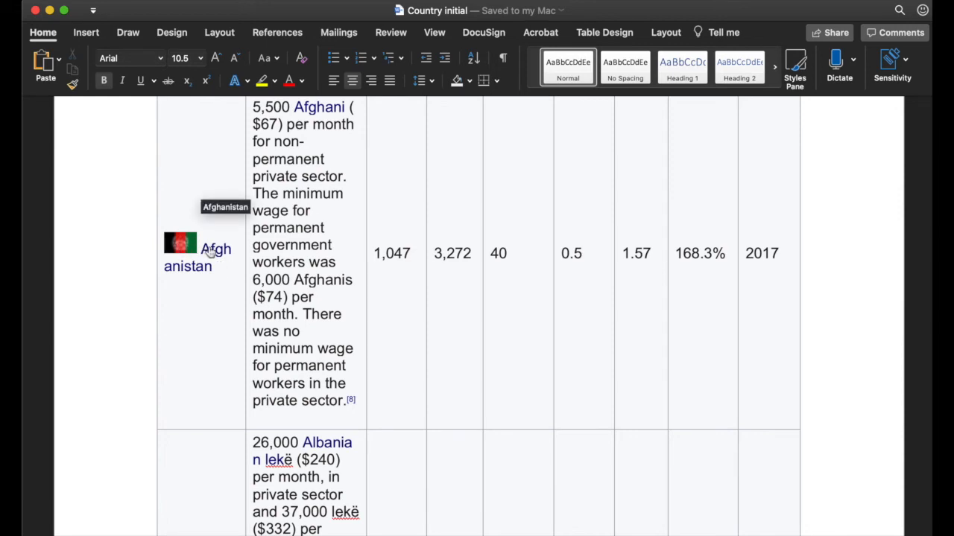
mouse_move(399, 237)
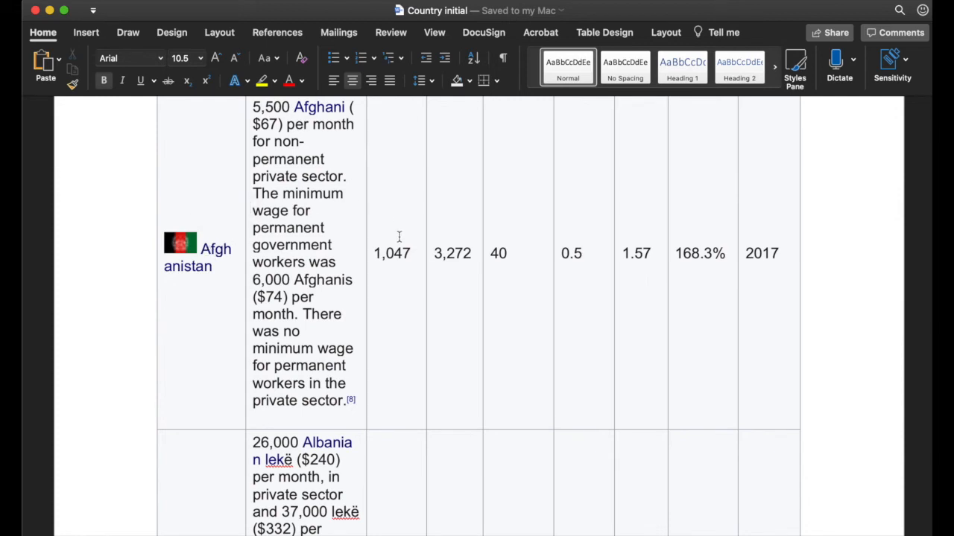